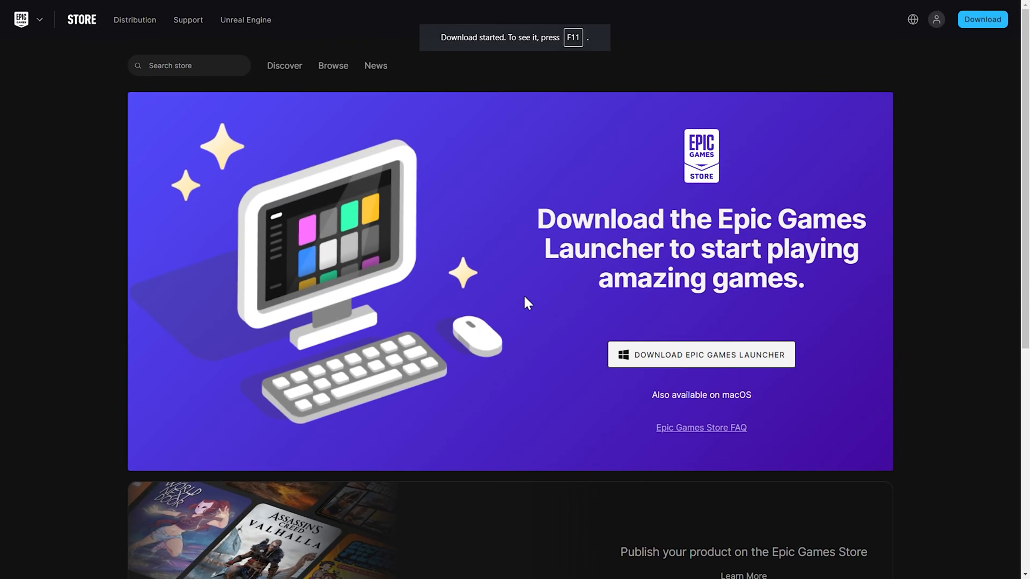
{"action": "mouse_move", "coordinate": [806, 146]}
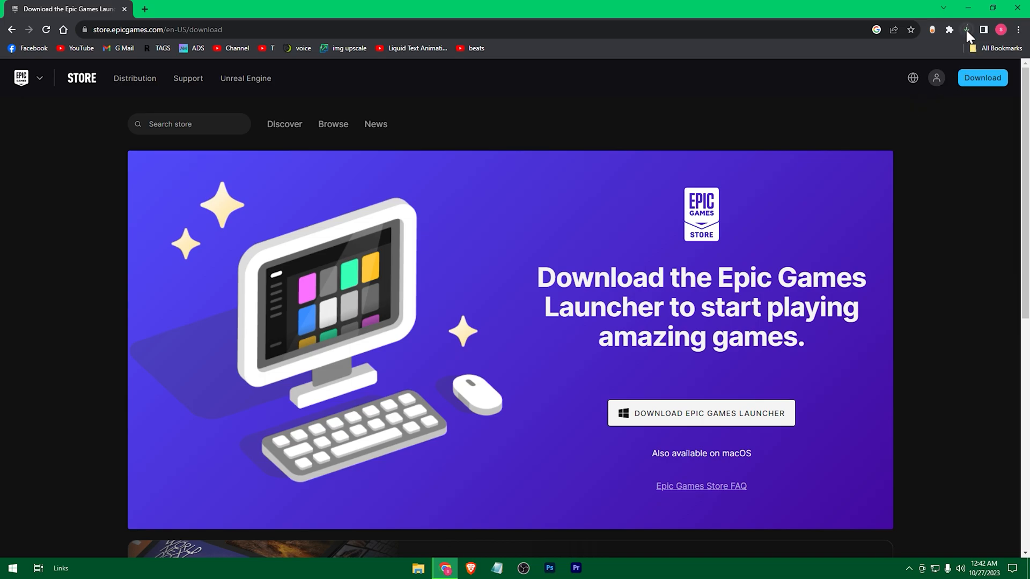
- Open the downloaded Epic Games Launcher installer from Chrome's downloads
{"action": "left_click", "coordinate": [966, 30]}
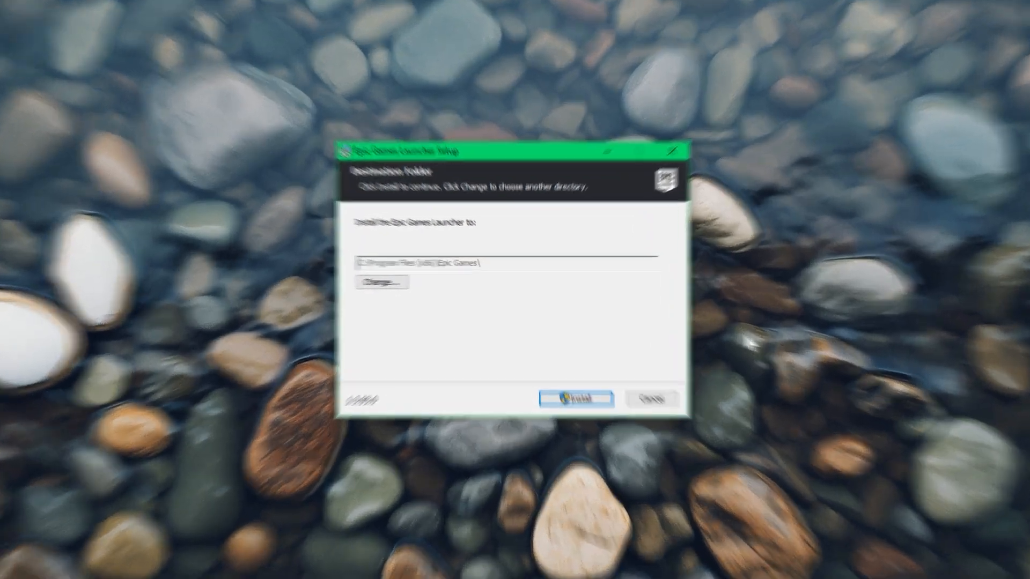
- Change the launcher's install destination to New Volume (D:) as D:\Epic Games and begin installing
{"action": "left_click", "coordinate": [383, 281]}
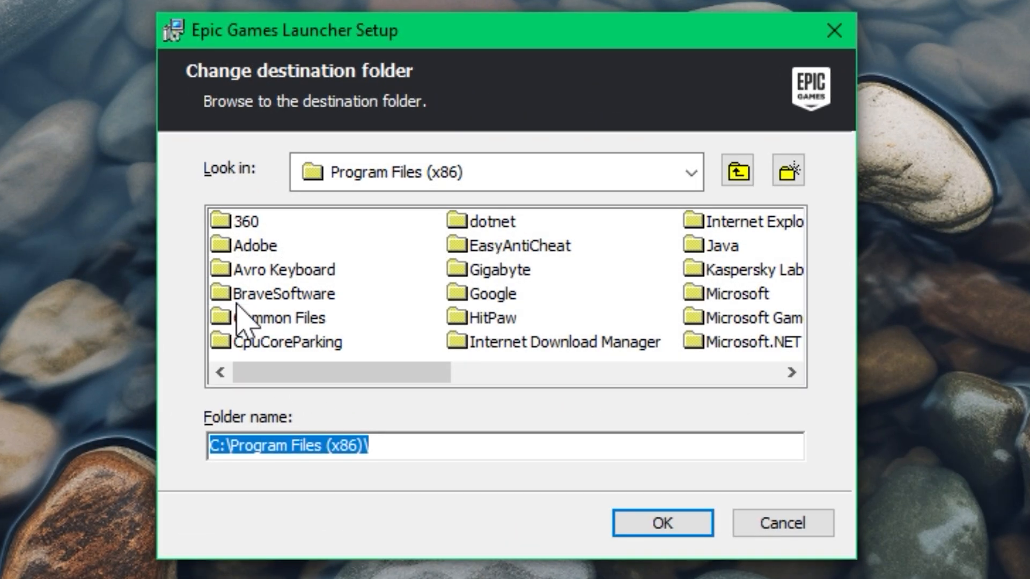
{"action": "left_click", "coordinate": [689, 172]}
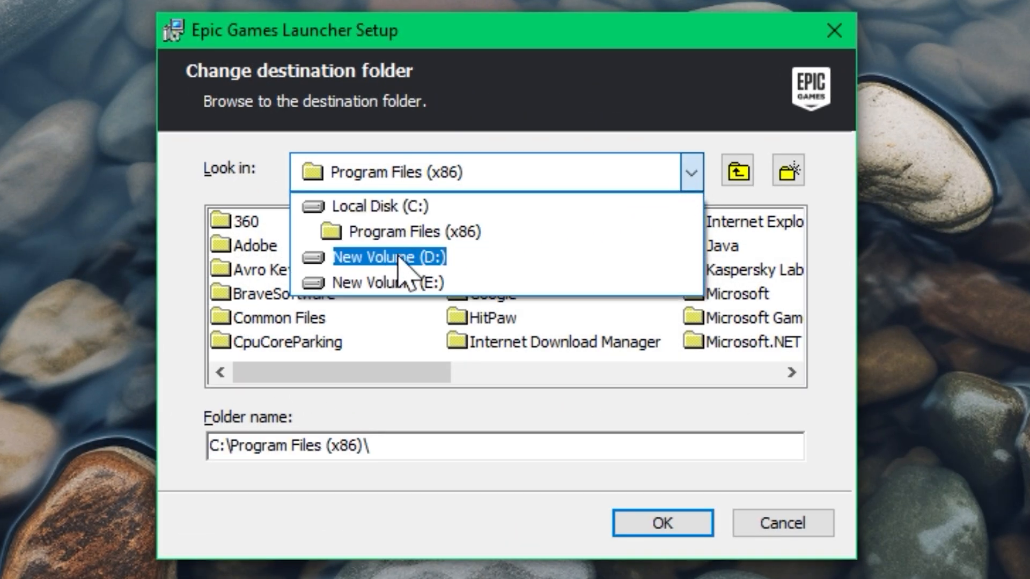
{"action": "left_click", "coordinate": [388, 257]}
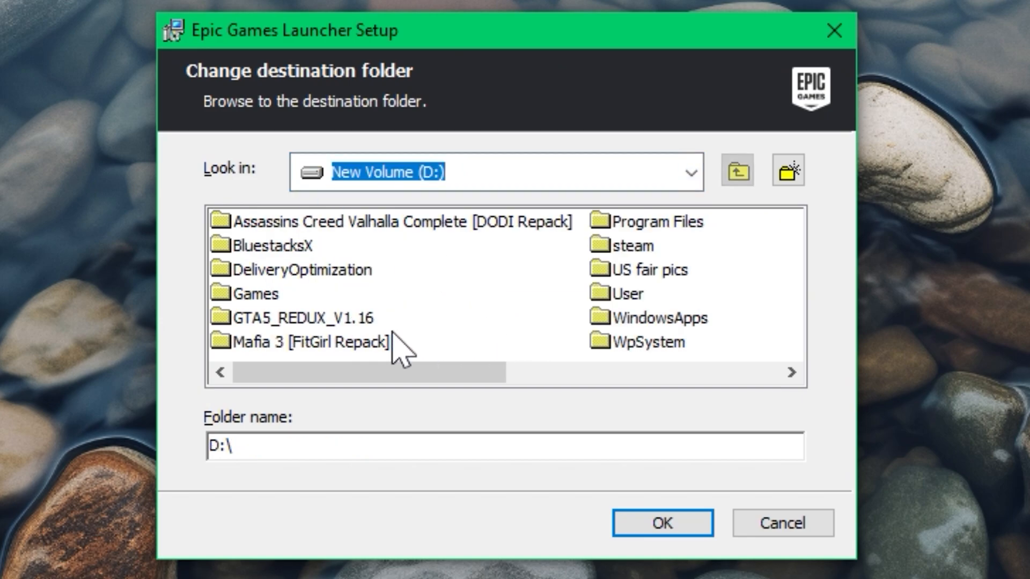
{"action": "left_click", "coordinate": [661, 523]}
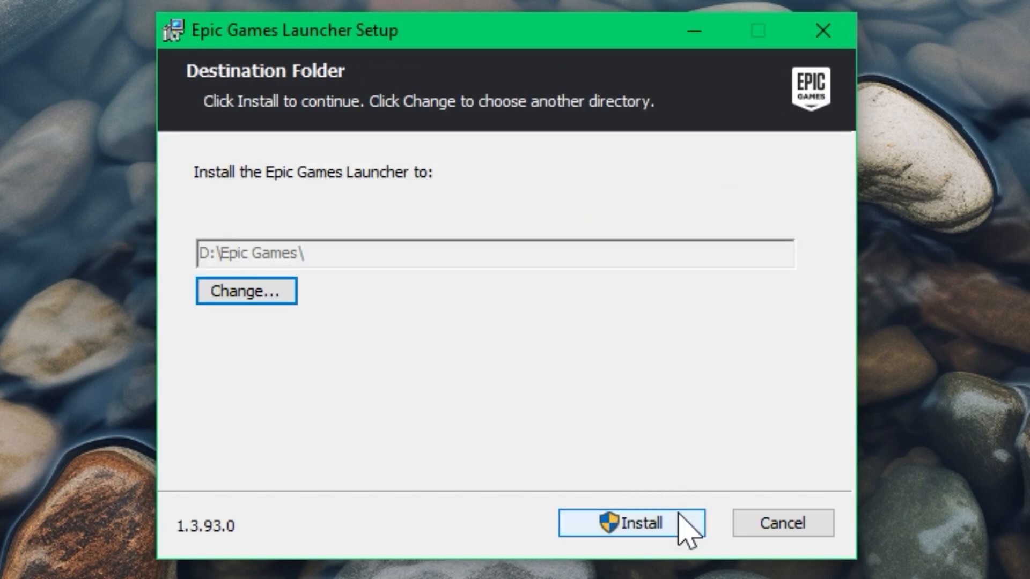
{"action": "left_click", "coordinate": [631, 524]}
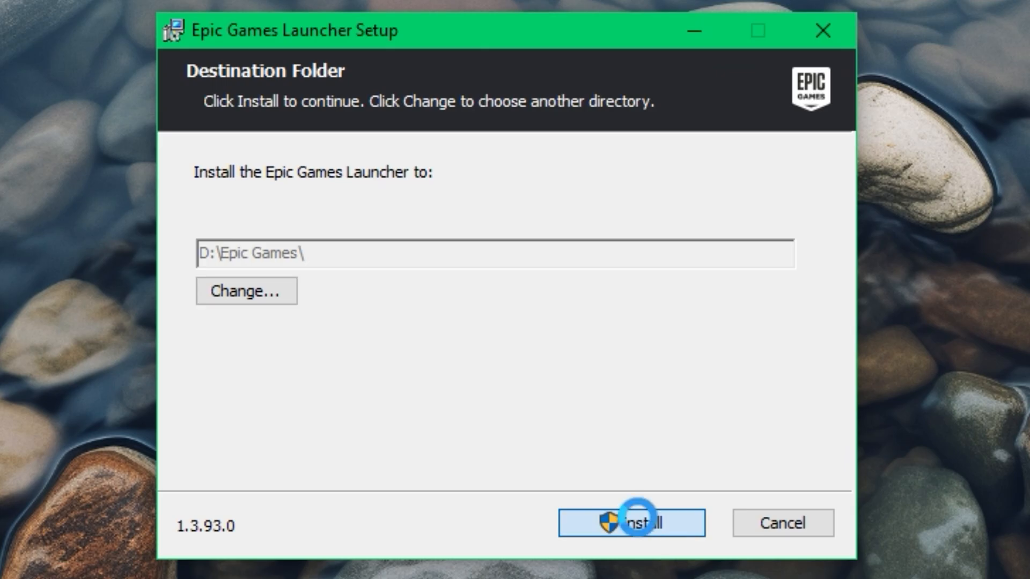
- Approve the permission prompts for Epic Games Launcher and Epic Online Services
{"action": "left_click", "coordinate": [631, 523]}
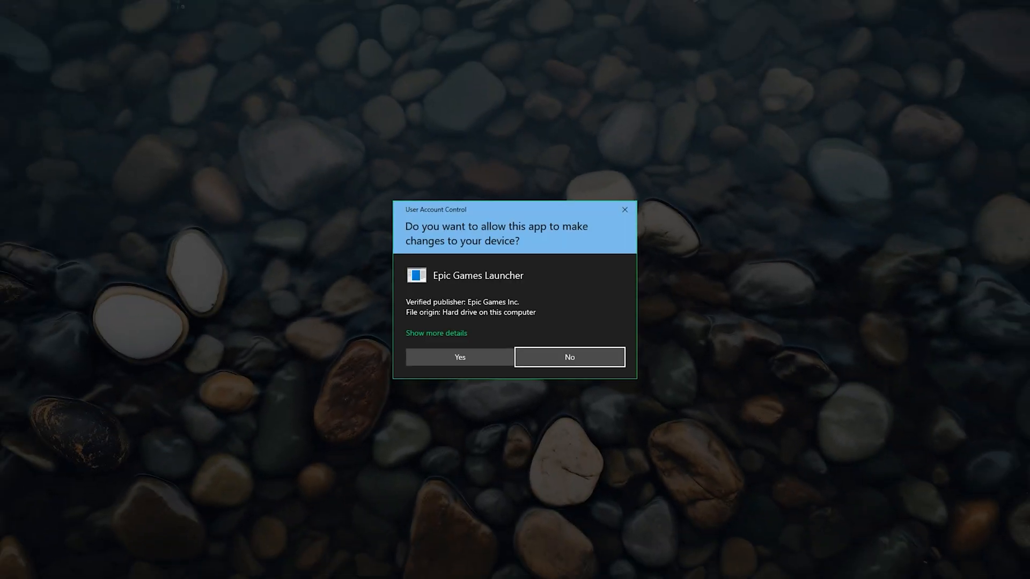
{"action": "left_click", "coordinate": [459, 356]}
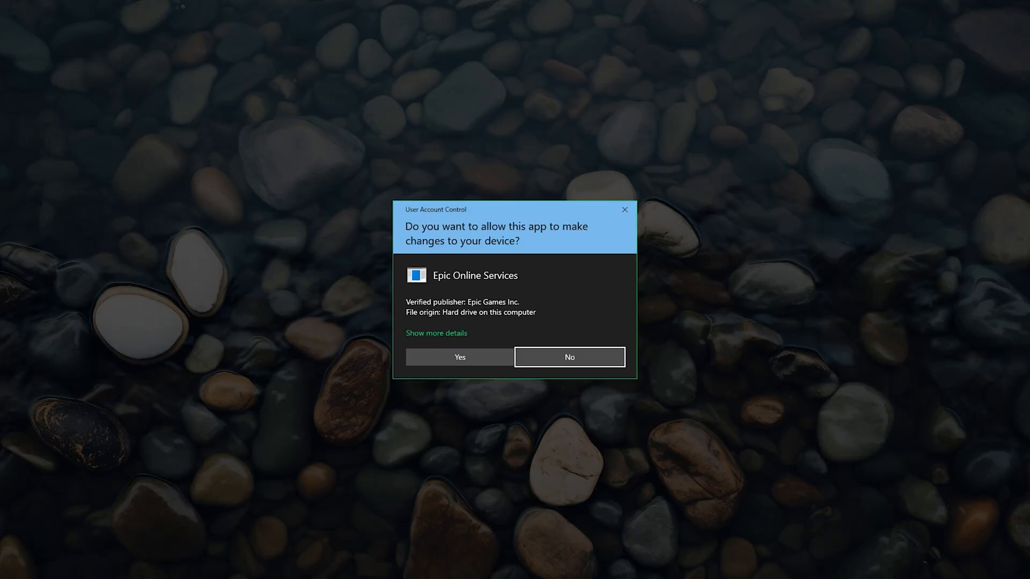
{"action": "left_click", "coordinate": [459, 357]}
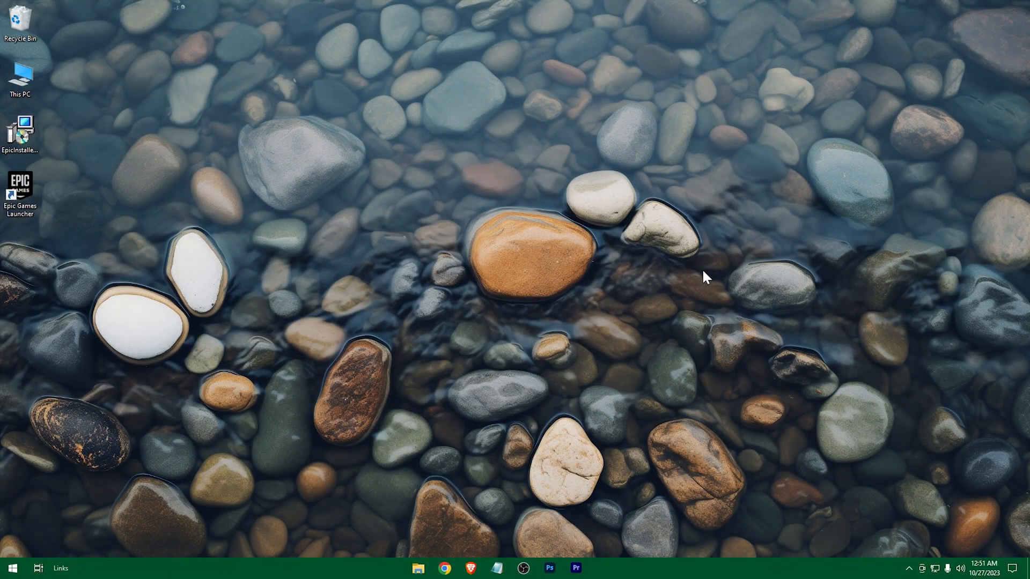
- Launch Epic Games Launcher from its desktop shortcut and browse the Store's Discover page
{"action": "double_click", "coordinate": [21, 187]}
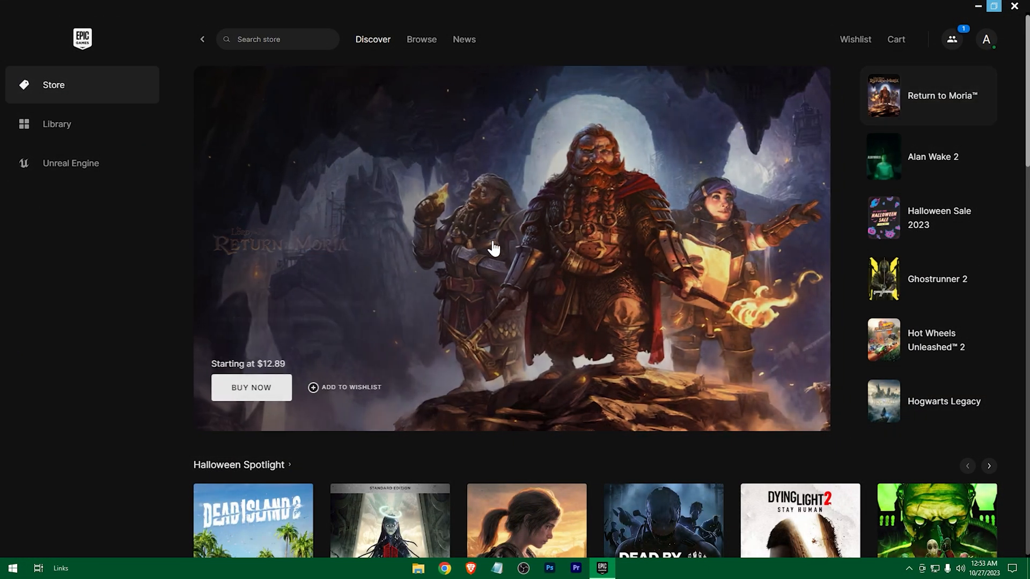
{"action": "scroll", "scroll_direction": "down", "scroll_amount": 3}
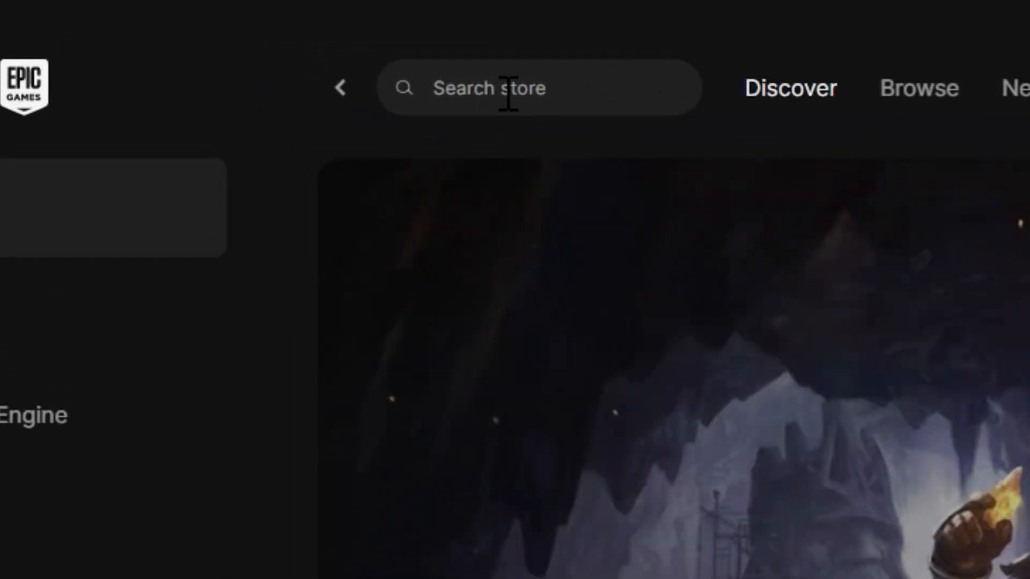
- Search the store for 'fortnite', open its result, and continue past the unrated-content warning
{"action": "type", "text": "fort"}
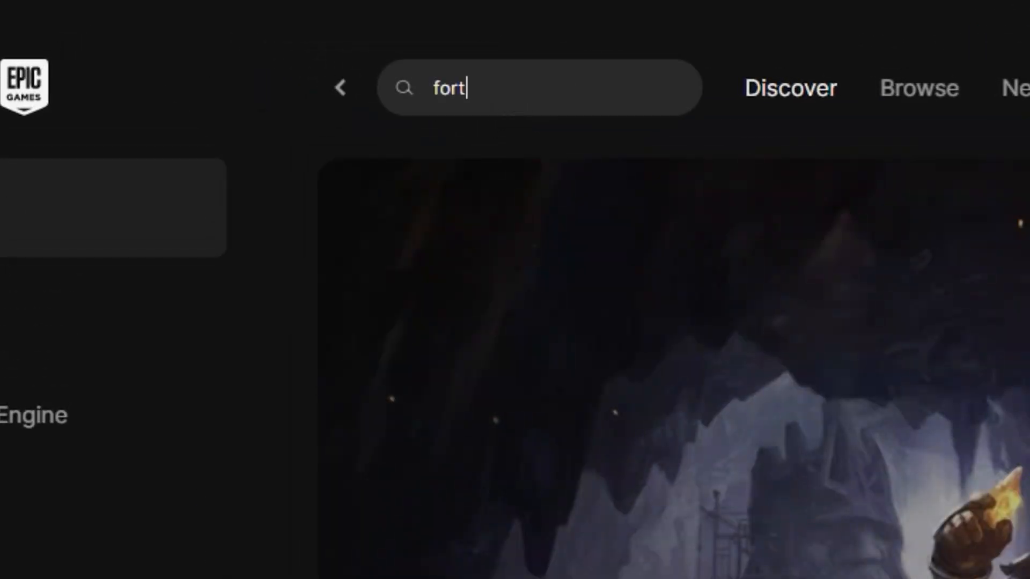
{"action": "type", "text": "nite"}
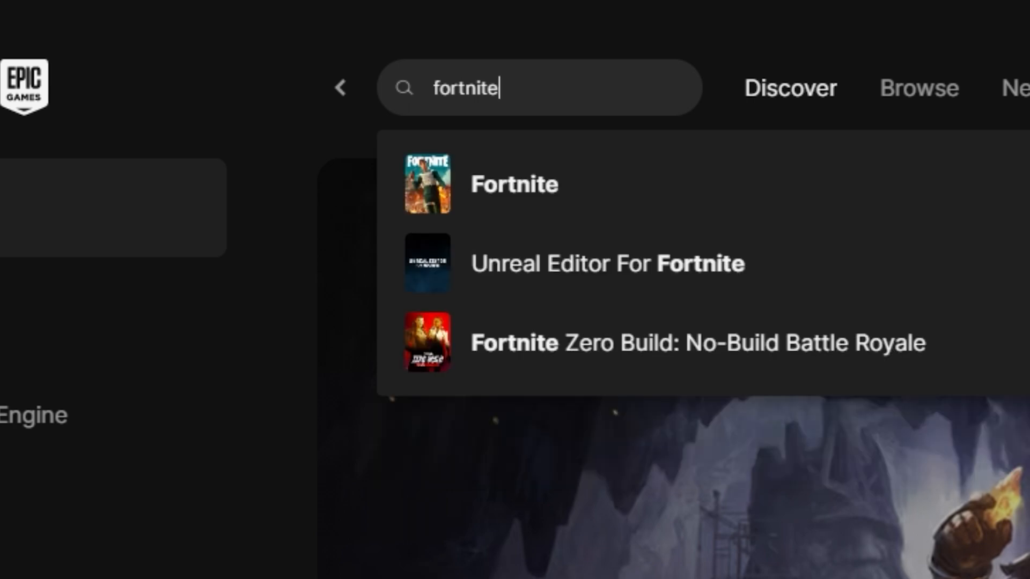
{"action": "mouse_move", "coordinate": [515, 184]}
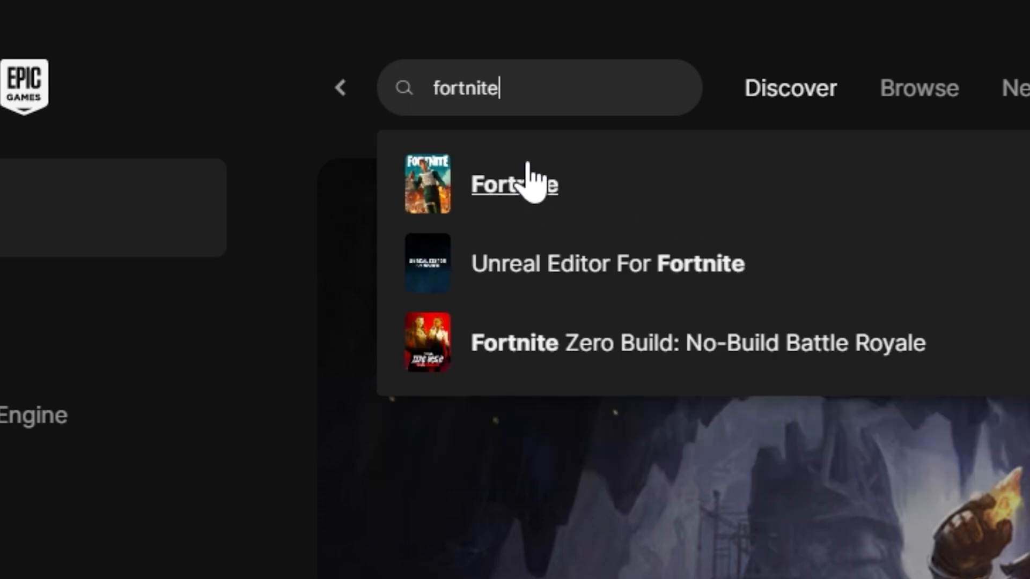
{"action": "left_click", "coordinate": [515, 184]}
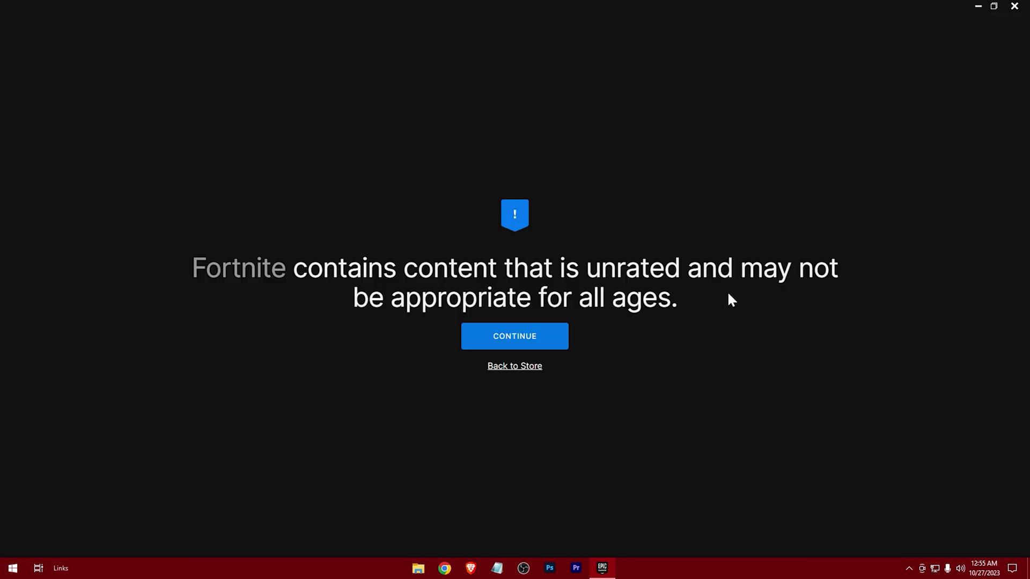
{"action": "mouse_move", "coordinate": [728, 303]}
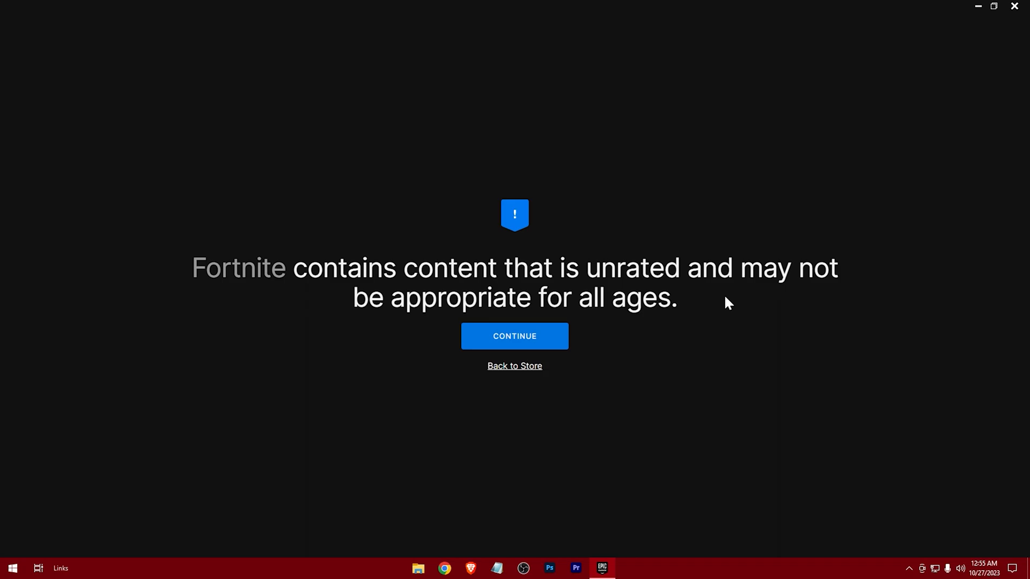
{"action": "left_click", "coordinate": [514, 336]}
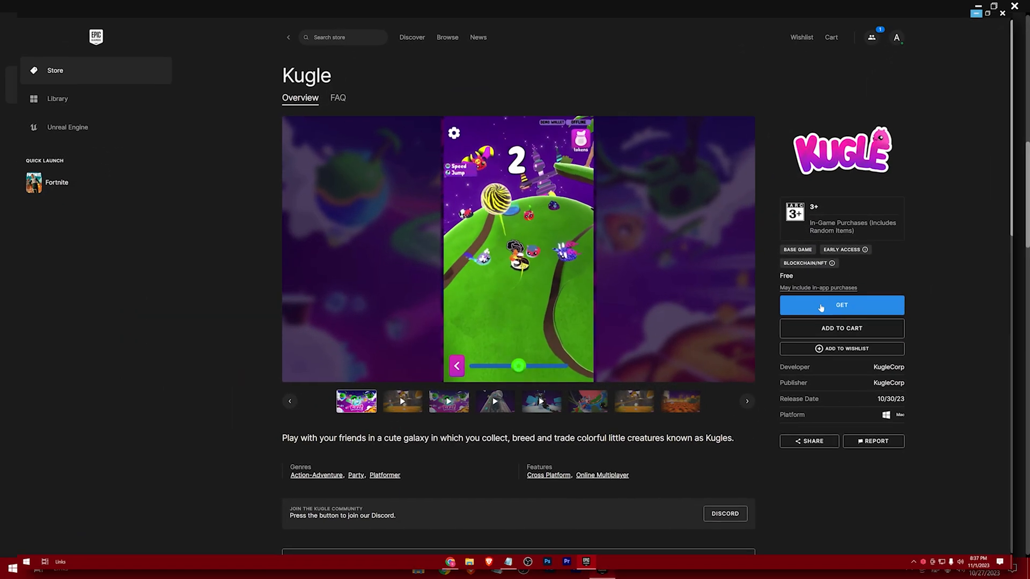
- Get Kugle for free, agreeing to the EULA to complete the order
{"action": "left_click", "coordinate": [842, 305]}
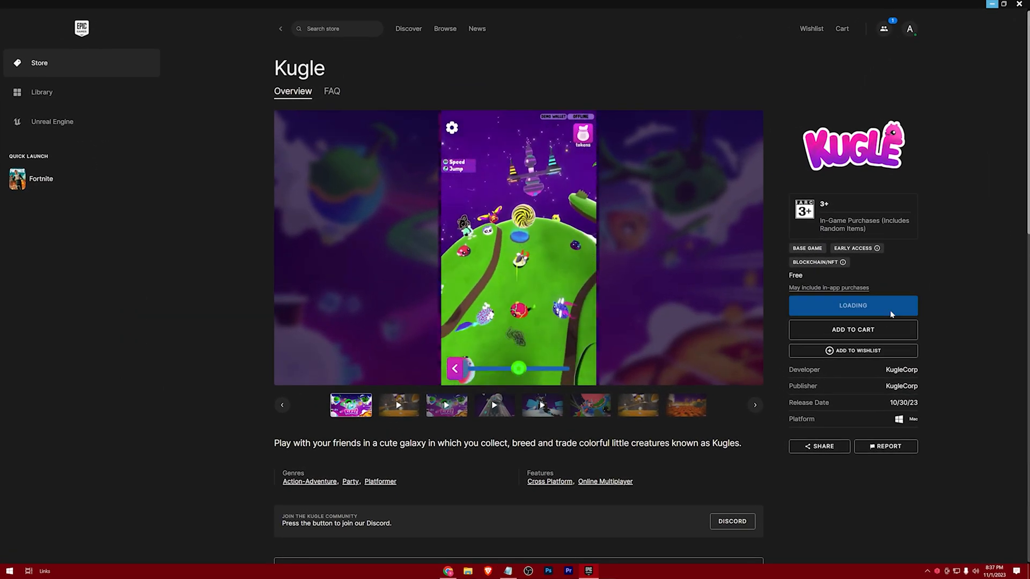
{"action": "left_click", "coordinate": [852, 305]}
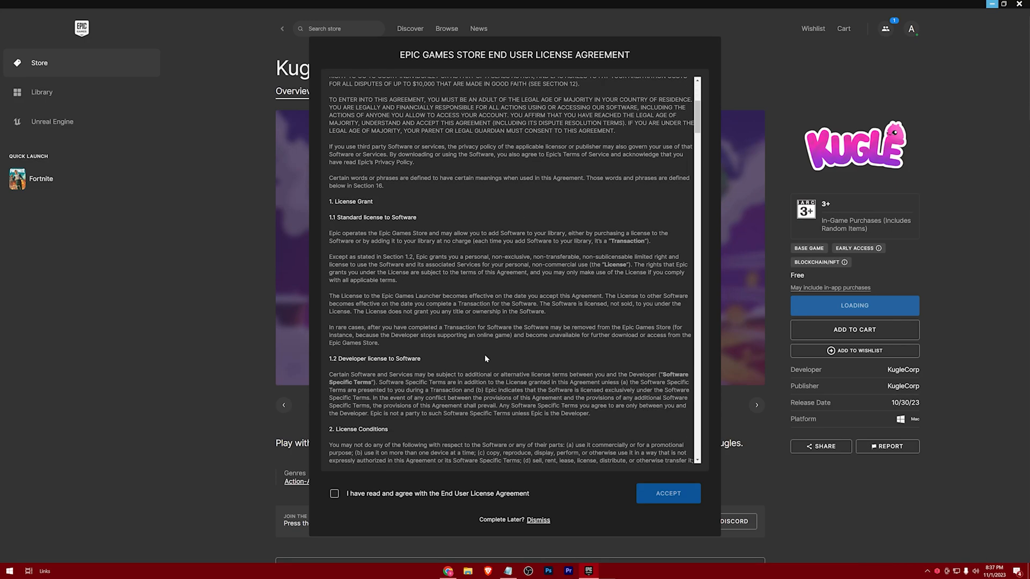
{"action": "scroll", "scroll_direction": "down", "scroll_amount": 3}
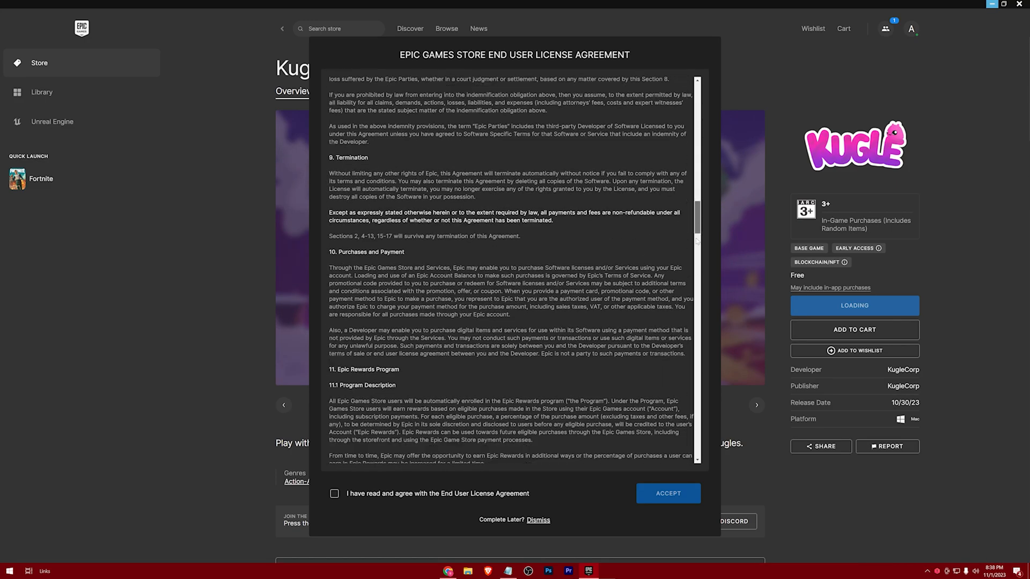
{"action": "scroll", "scroll_direction": "down", "scroll_amount": 3}
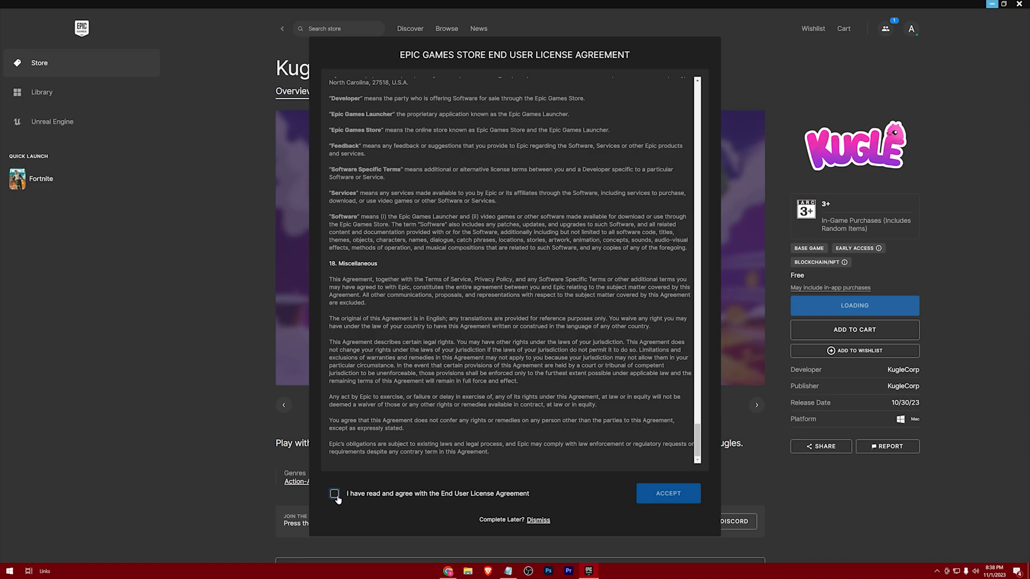
{"action": "left_click", "coordinate": [538, 520]}
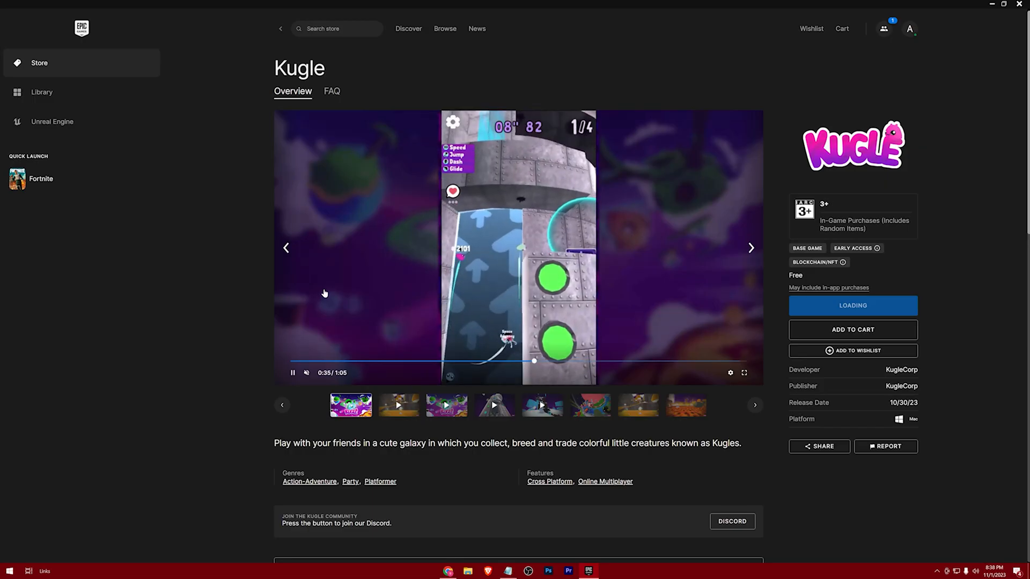
{"action": "mouse_move", "coordinate": [225, 335]}
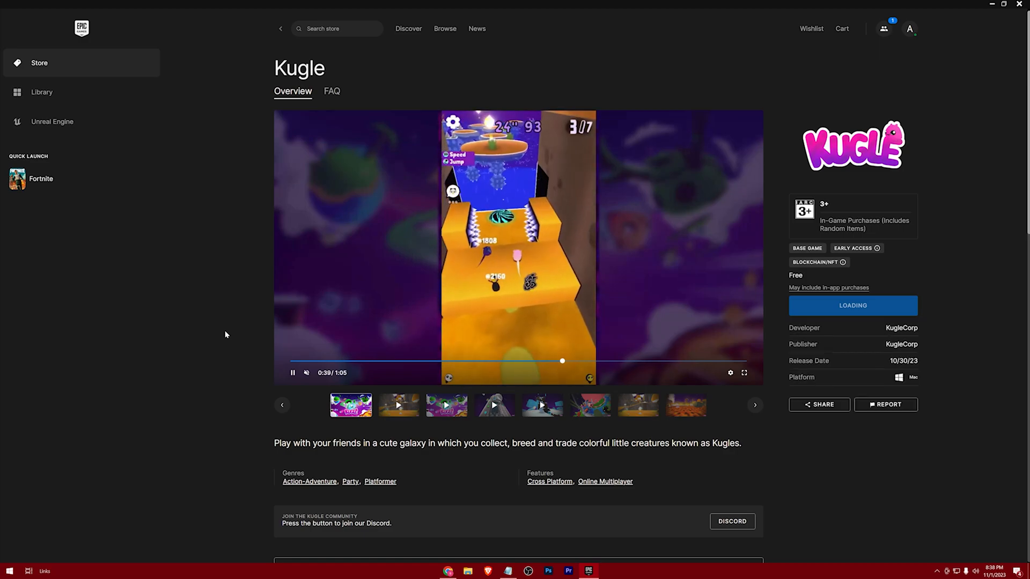
{"action": "left_click", "coordinate": [853, 305]}
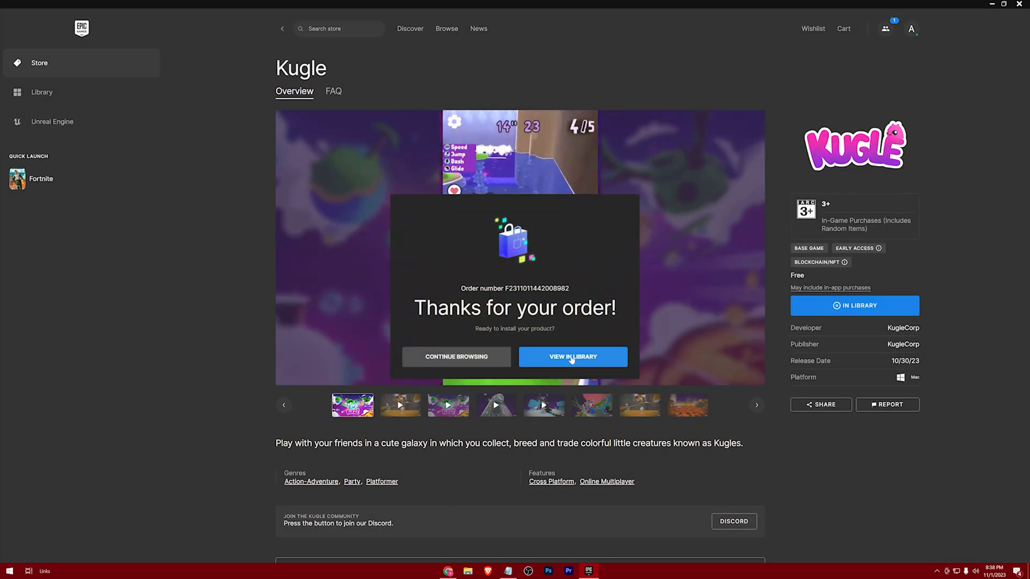
- Go to the library and start installing Fortnite
{"action": "left_click", "coordinate": [572, 356]}
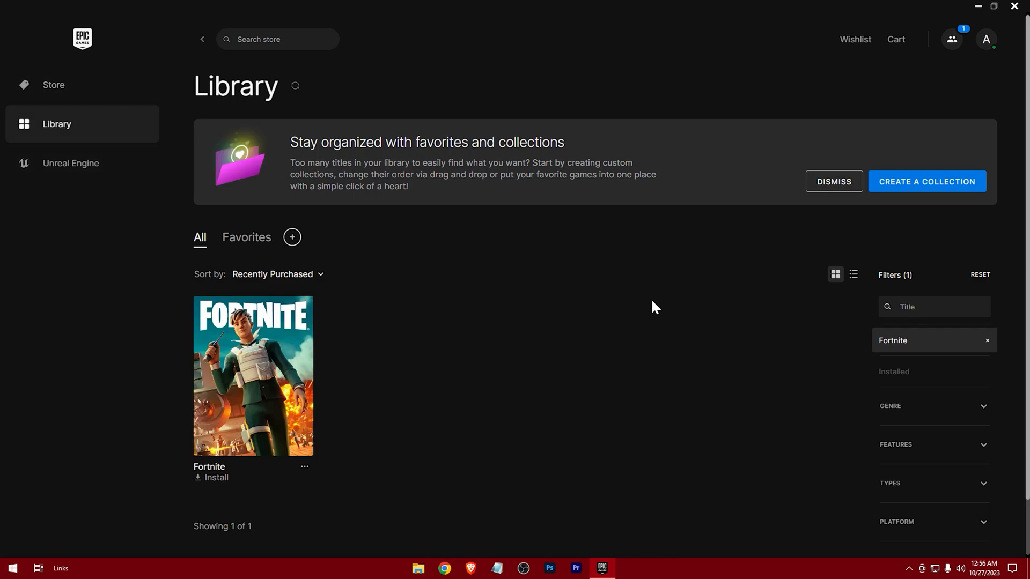
{"action": "scroll", "scroll_direction": "up", "scroll_amount": 3}
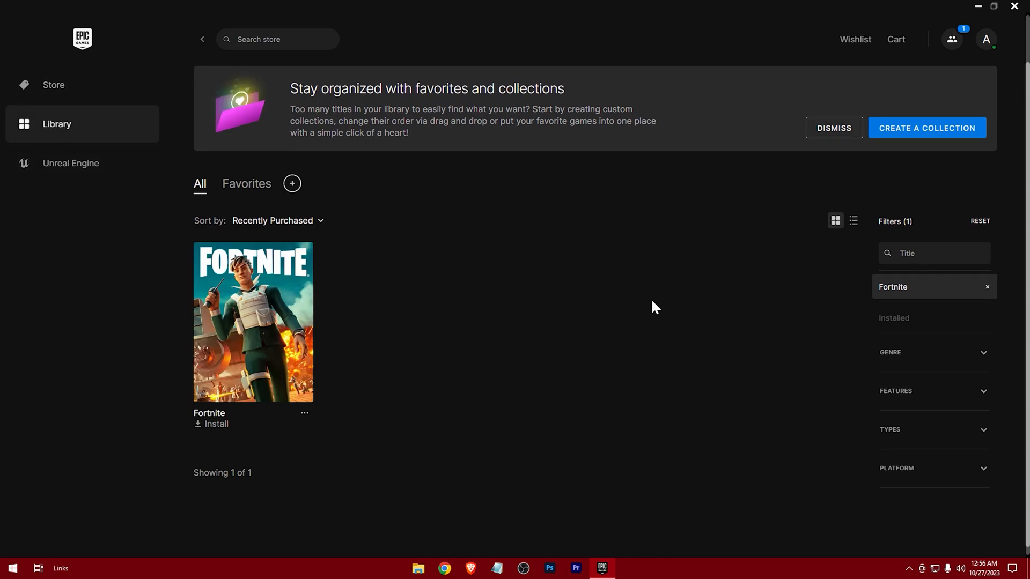
{"action": "scroll", "scroll_direction": "up", "scroll_amount": 3}
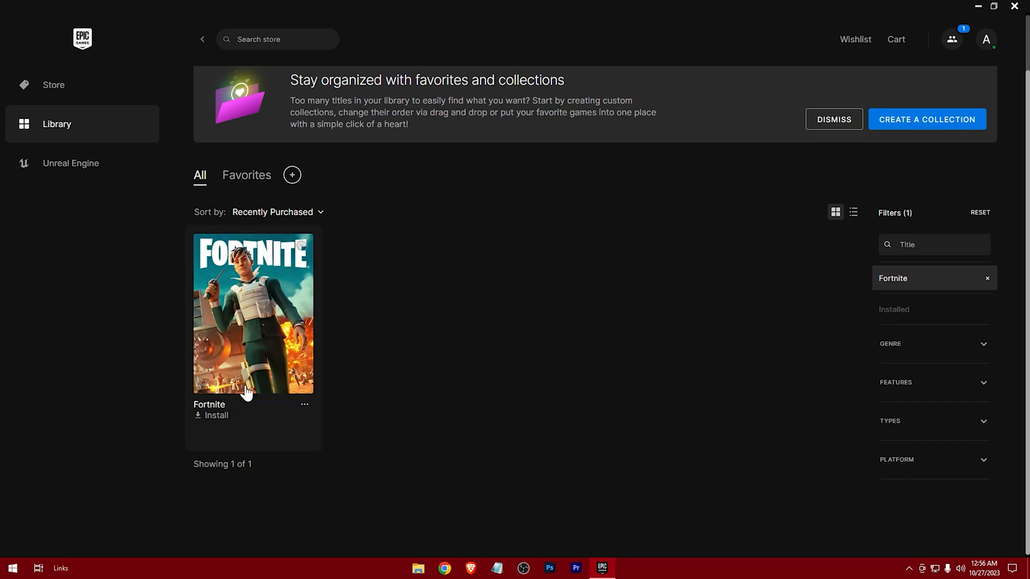
{"action": "left_click", "coordinate": [216, 415]}
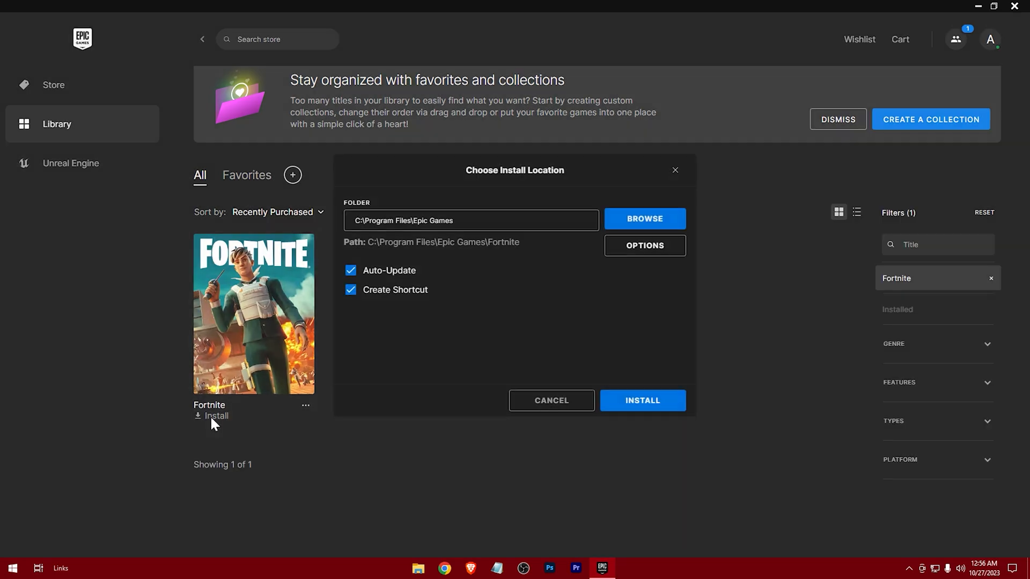
{"action": "mouse_move", "coordinate": [544, 279]}
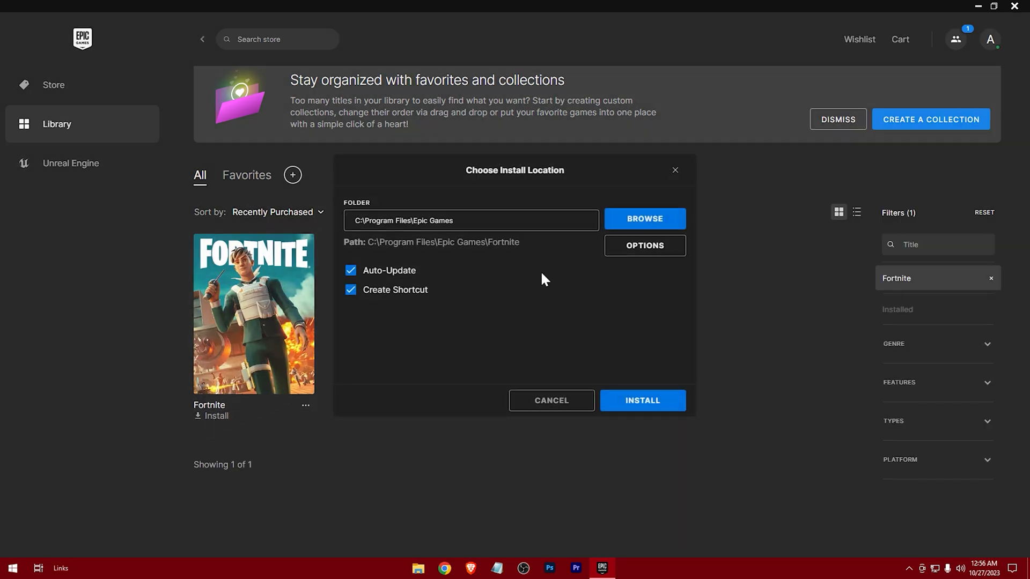
- Set Fortnite's install folder to Epic Games on drive D and confirm installation
{"action": "left_click", "coordinate": [644, 219]}
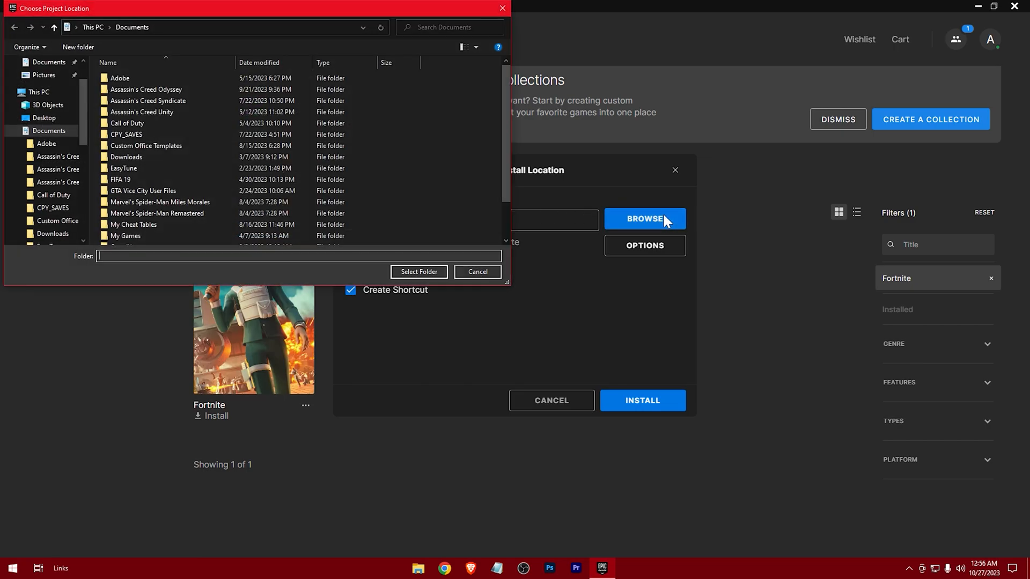
{"action": "left_click", "coordinate": [37, 92]}
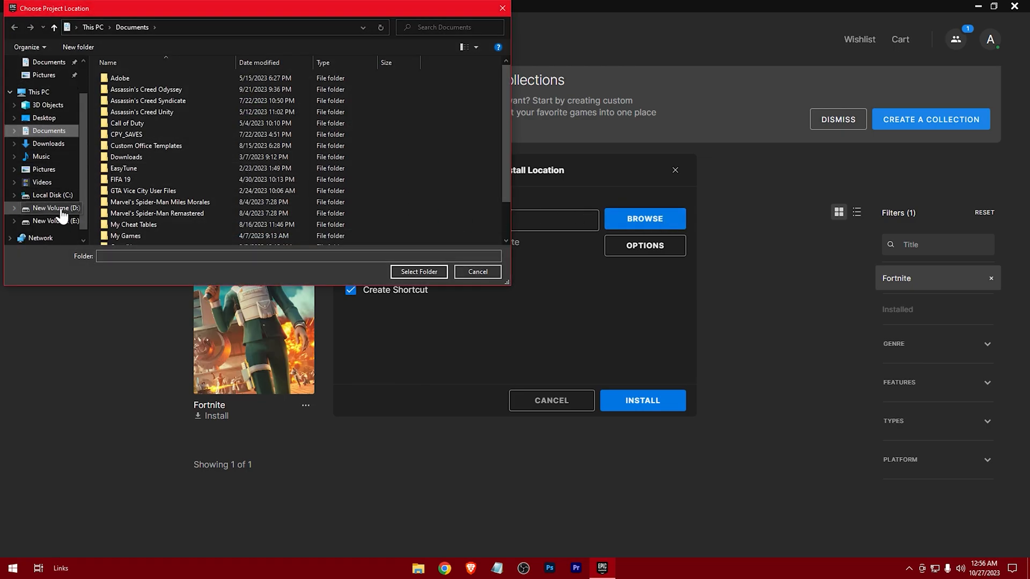
{"action": "left_click", "coordinate": [56, 209]}
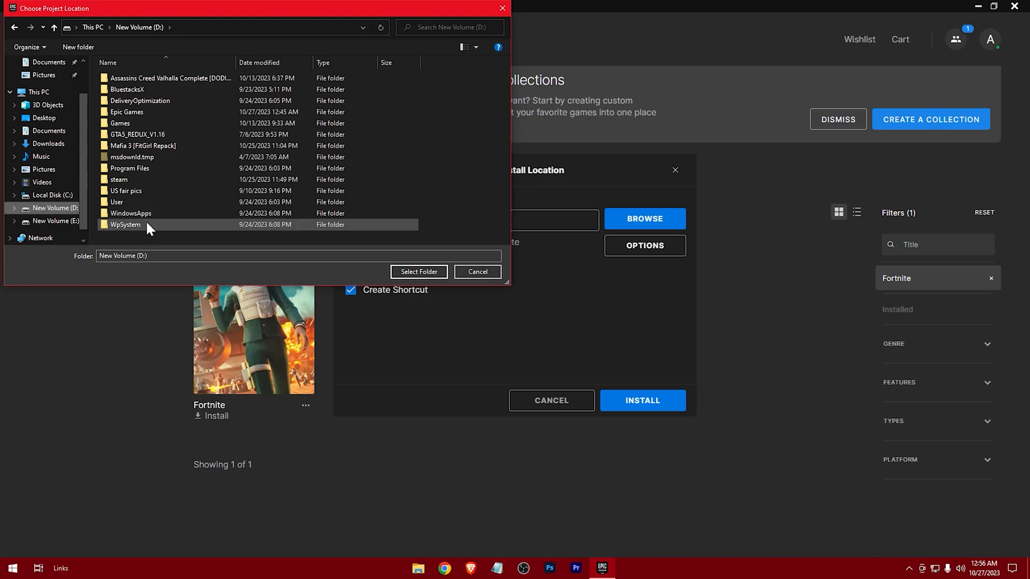
{"action": "left_click", "coordinate": [126, 111]}
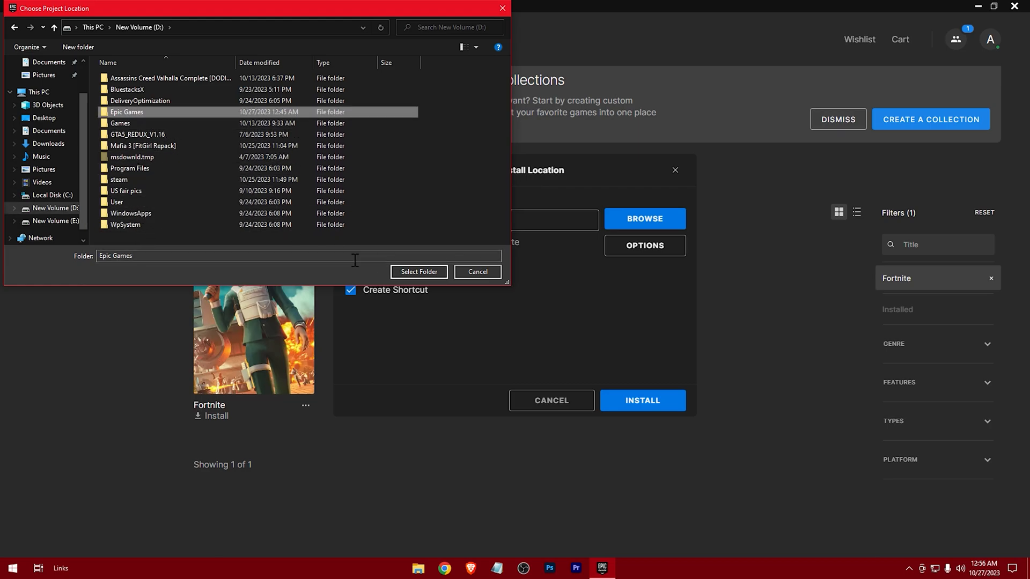
{"action": "left_click", "coordinate": [418, 271]}
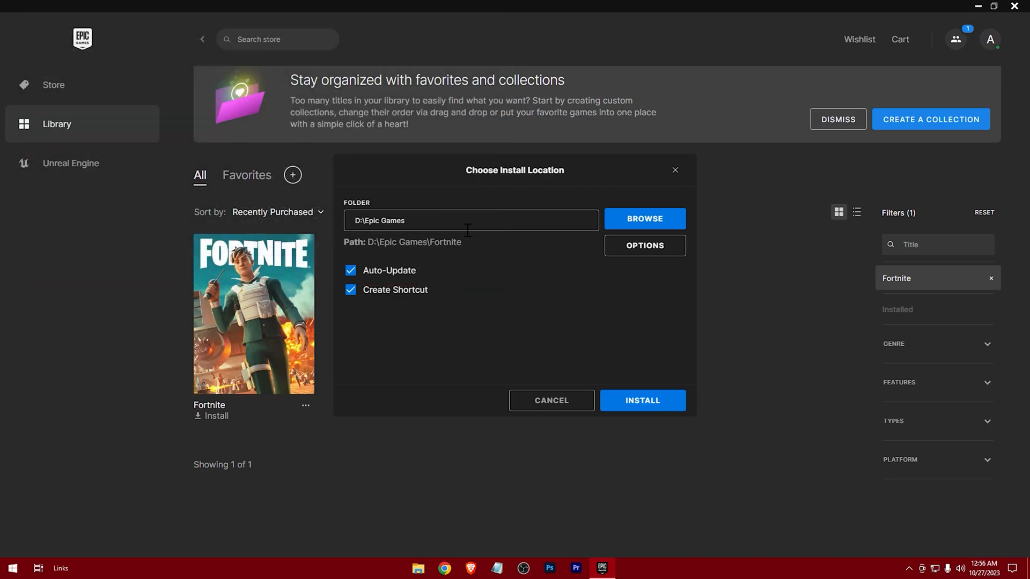
{"action": "mouse_move", "coordinate": [642, 400]}
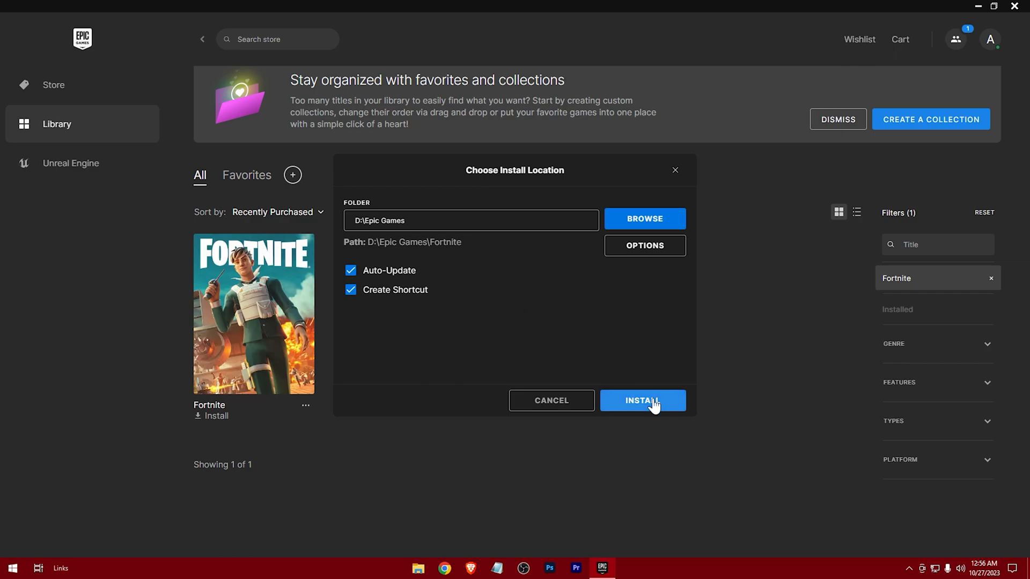
{"action": "left_click", "coordinate": [642, 400]}
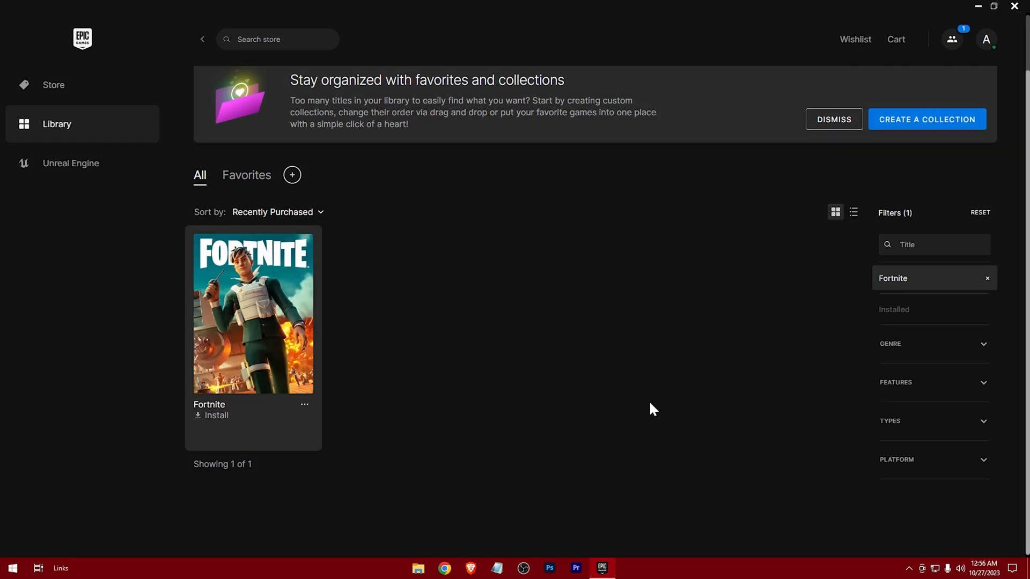
- Let Fortnite finish installing, then close the launcher window
{"action": "left_click", "coordinate": [81, 528]}
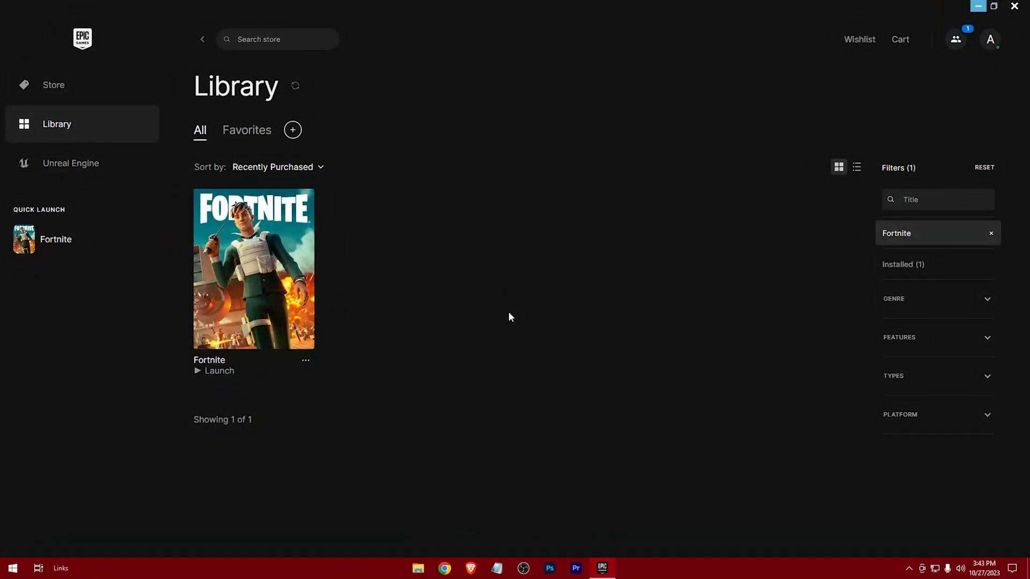
{"action": "mouse_move", "coordinate": [264, 288]}
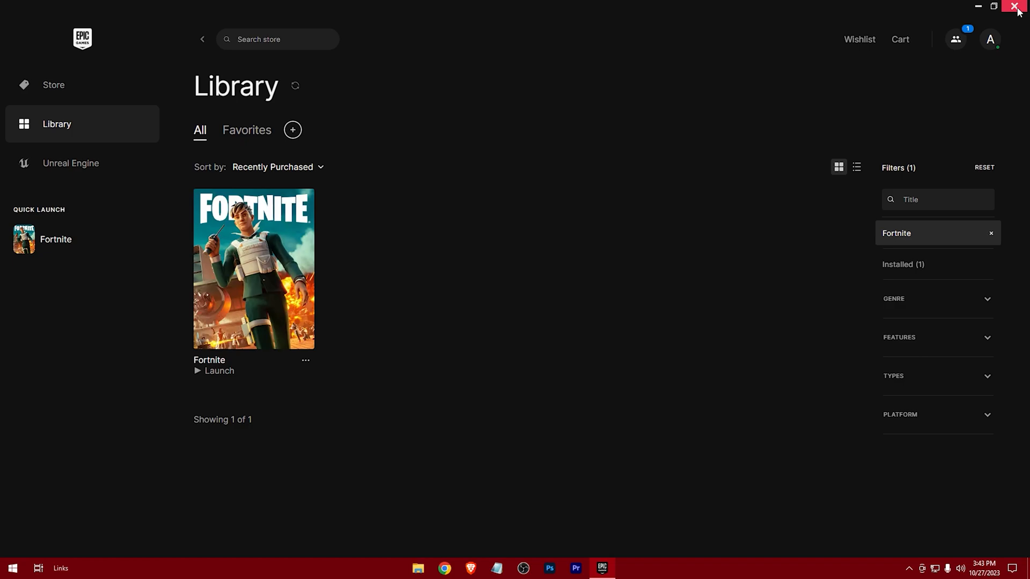
{"action": "left_click", "coordinate": [1017, 6]}
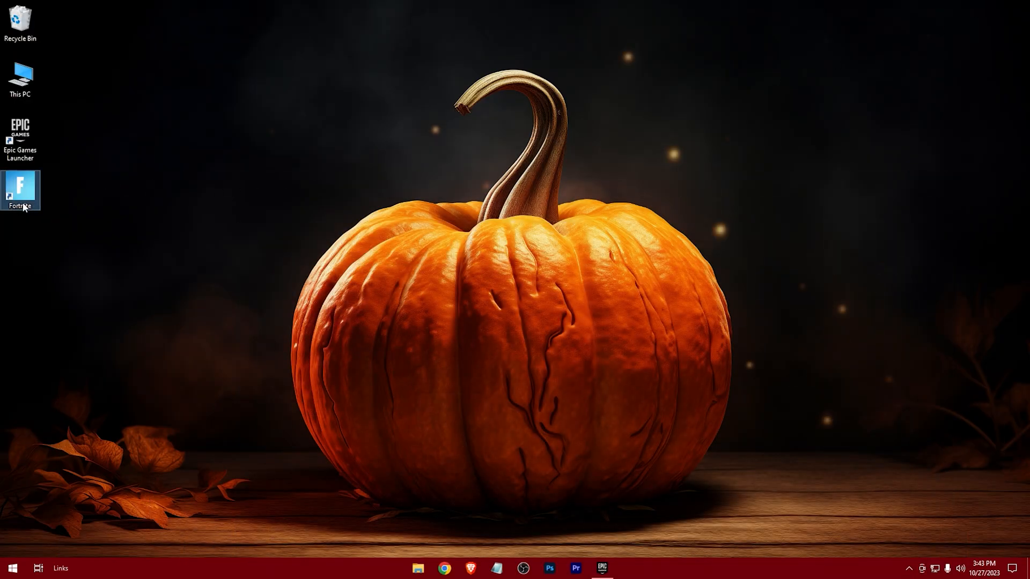
{"action": "mouse_move", "coordinate": [23, 196]}
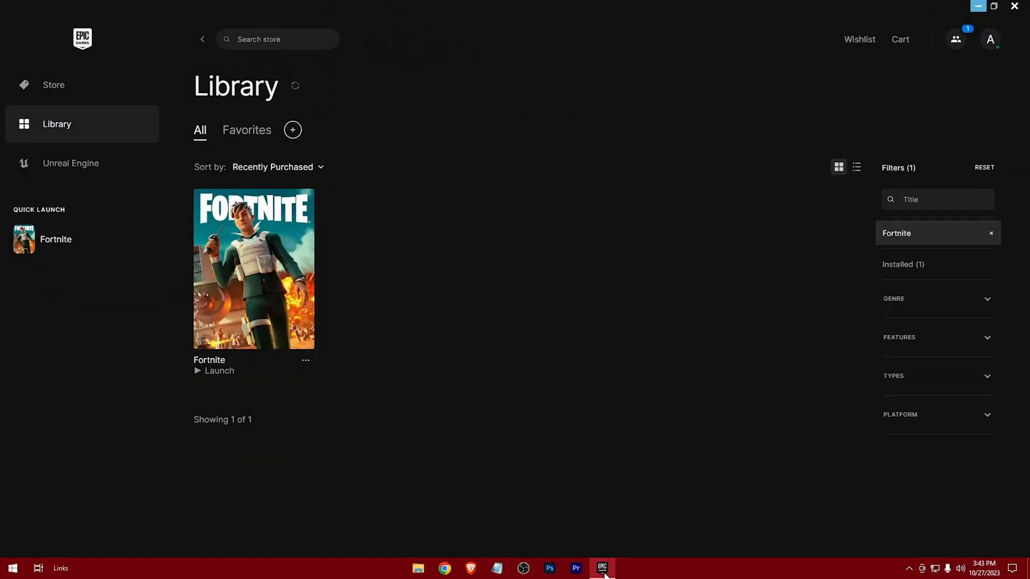
{"action": "mouse_move", "coordinate": [512, 255]}
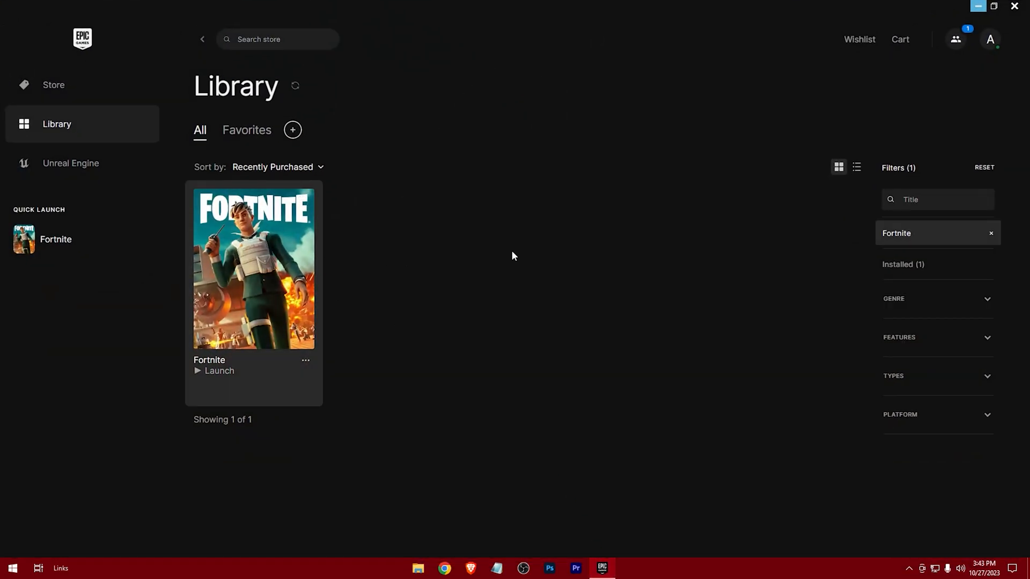
- Launch Fortnite, dismiss the Battle Pass and Ranked Modes prompts, and equip Crescent Shroom
{"action": "left_click", "coordinate": [220, 371]}
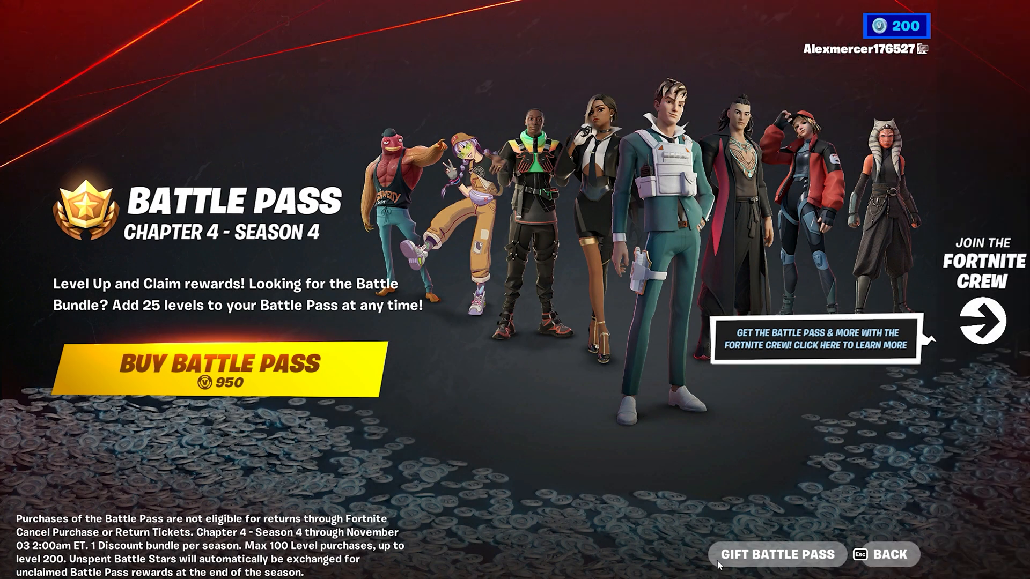
{"action": "left_click", "coordinate": [884, 554]}
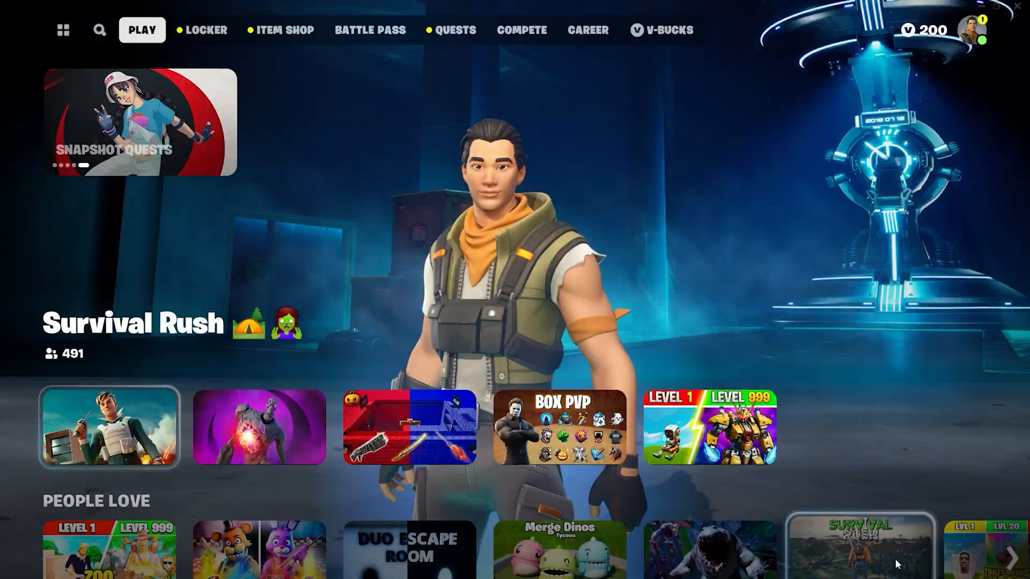
{"action": "left_click", "coordinate": [369, 29]}
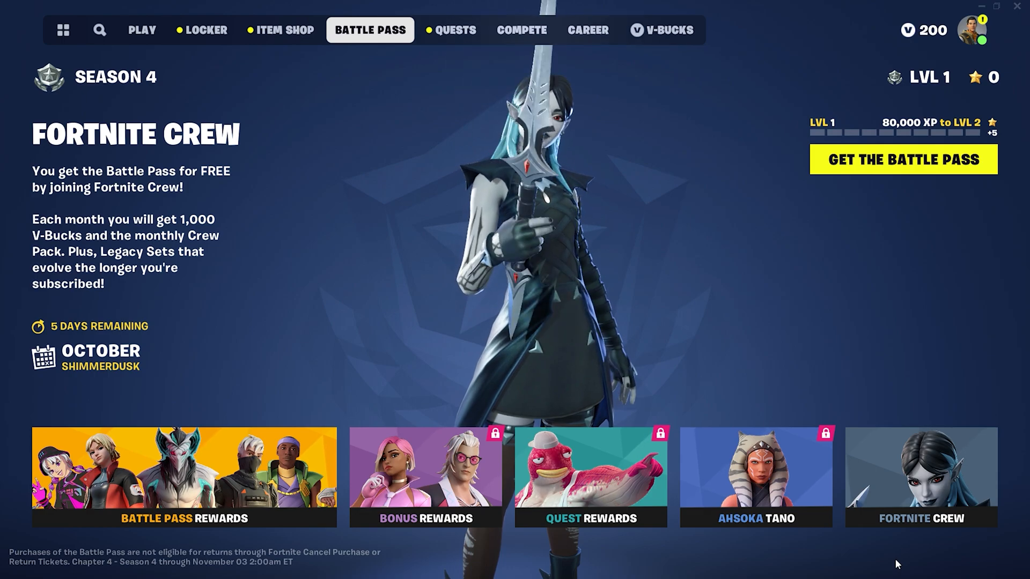
{"action": "left_click", "coordinate": [182, 475]}
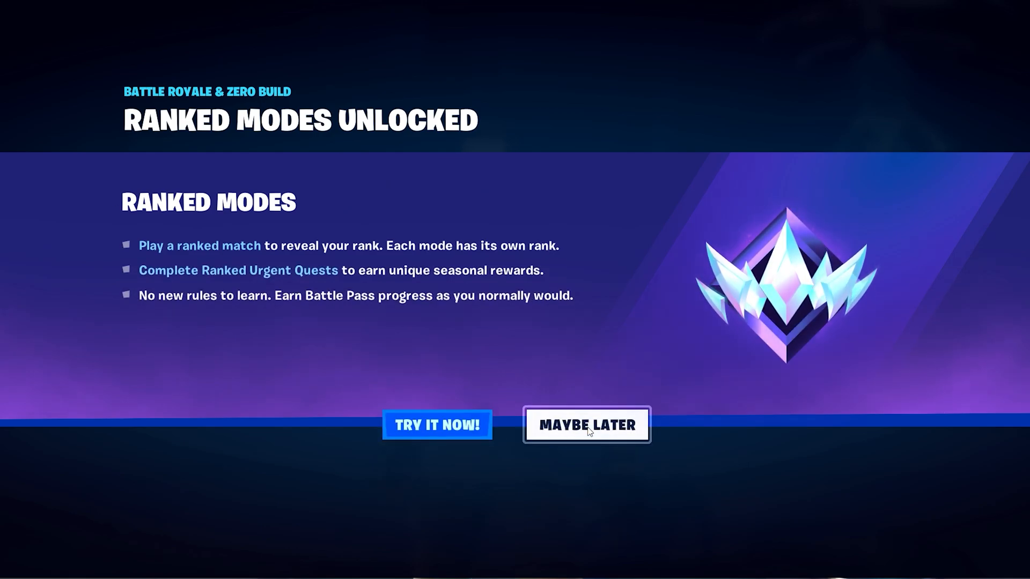
{"action": "left_click", "coordinate": [585, 425]}
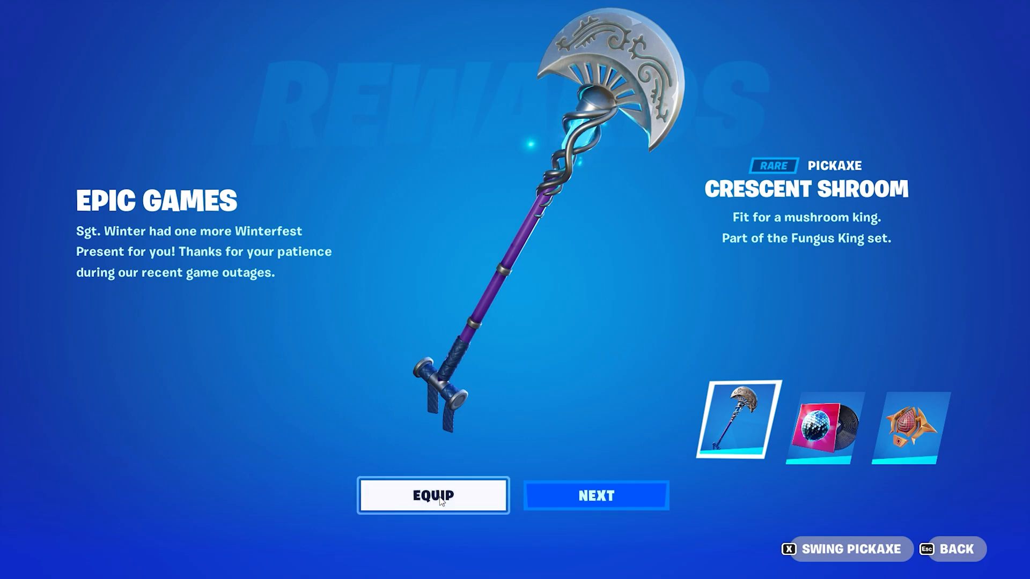
{"action": "left_click", "coordinate": [821, 421]}
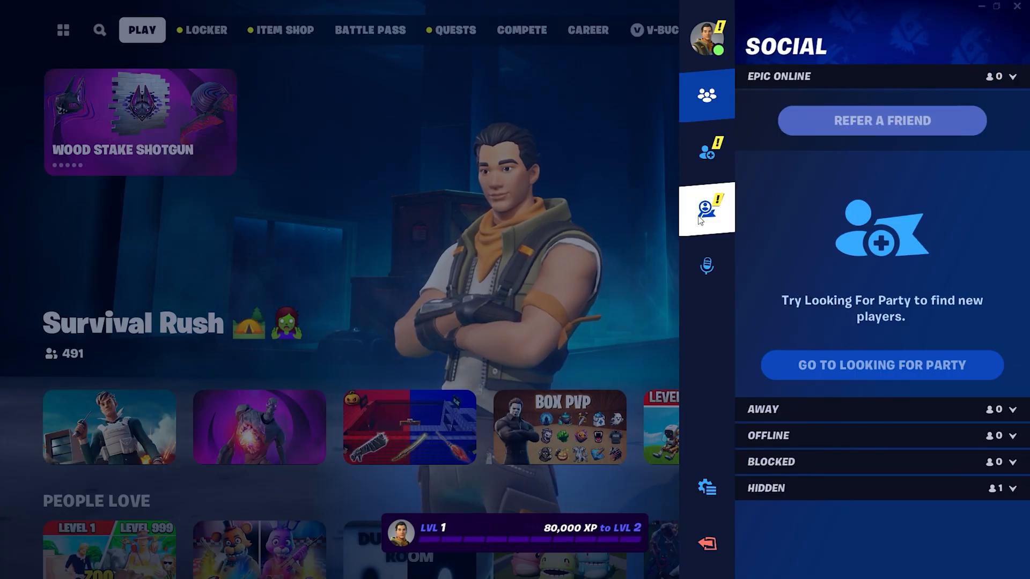
- Enable motion blur, set global illumination and reflections to Lumen Epic, and apply
{"action": "left_click", "coordinate": [706, 488]}
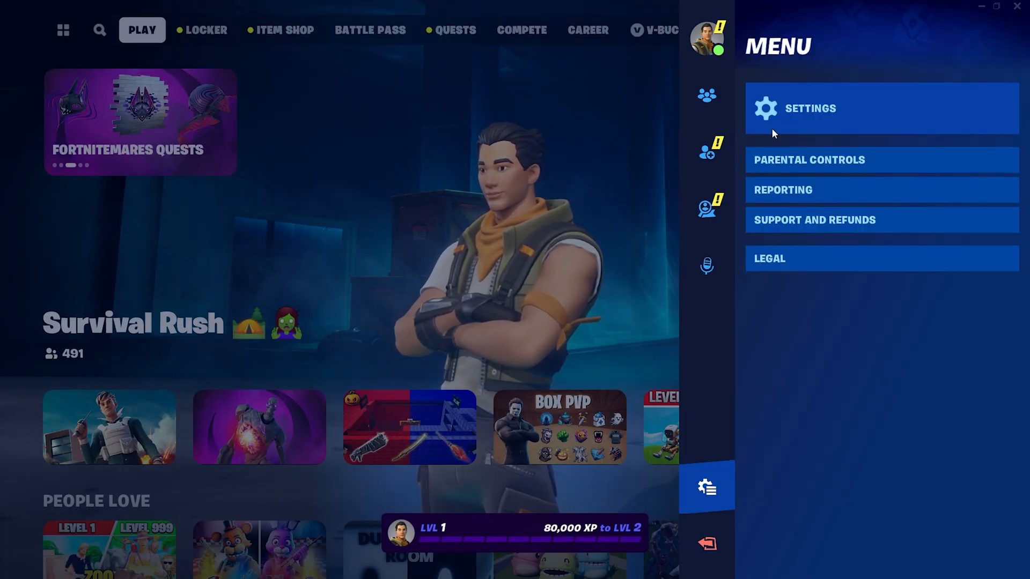
{"action": "left_click", "coordinate": [810, 108]}
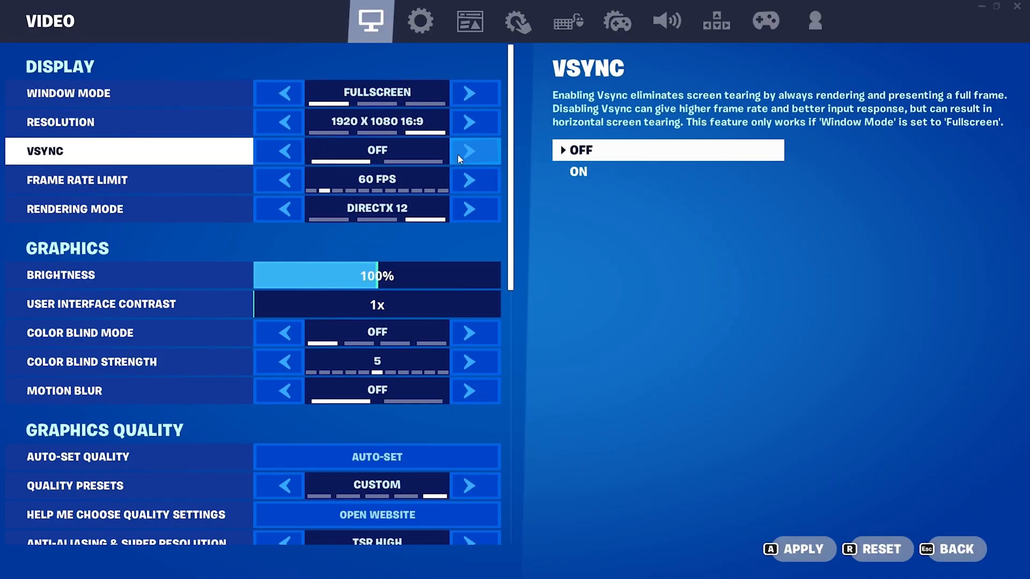
{"action": "scroll", "scroll_direction": "down", "scroll_amount": 3}
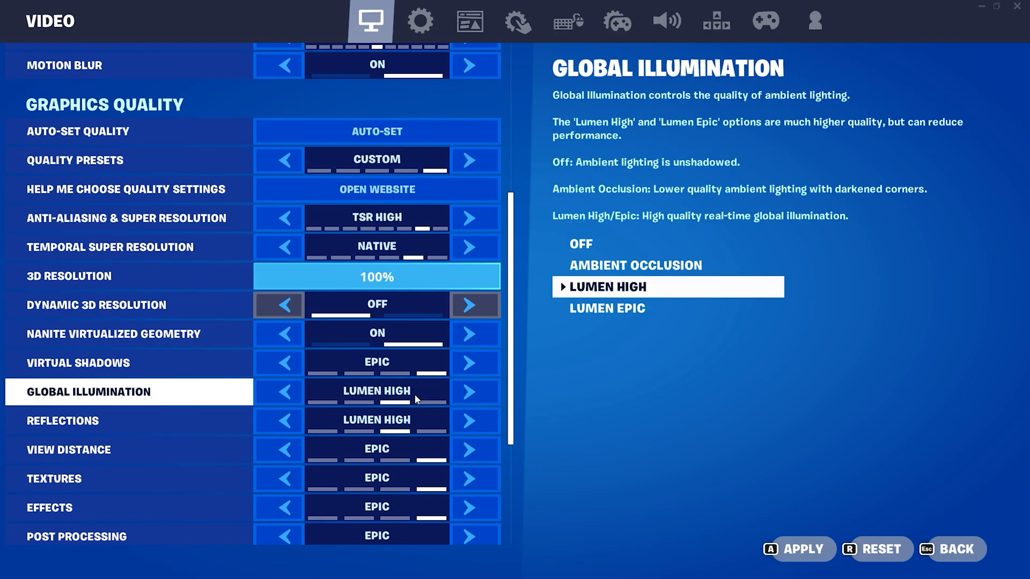
{"action": "scroll", "scroll_direction": "down", "scroll_amount": 3}
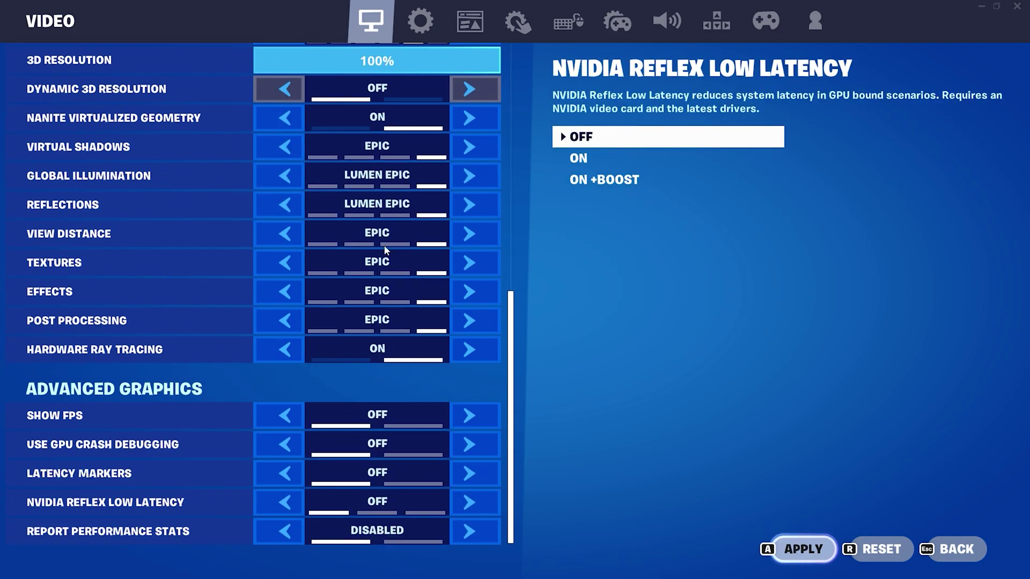
{"action": "left_click", "coordinate": [954, 549]}
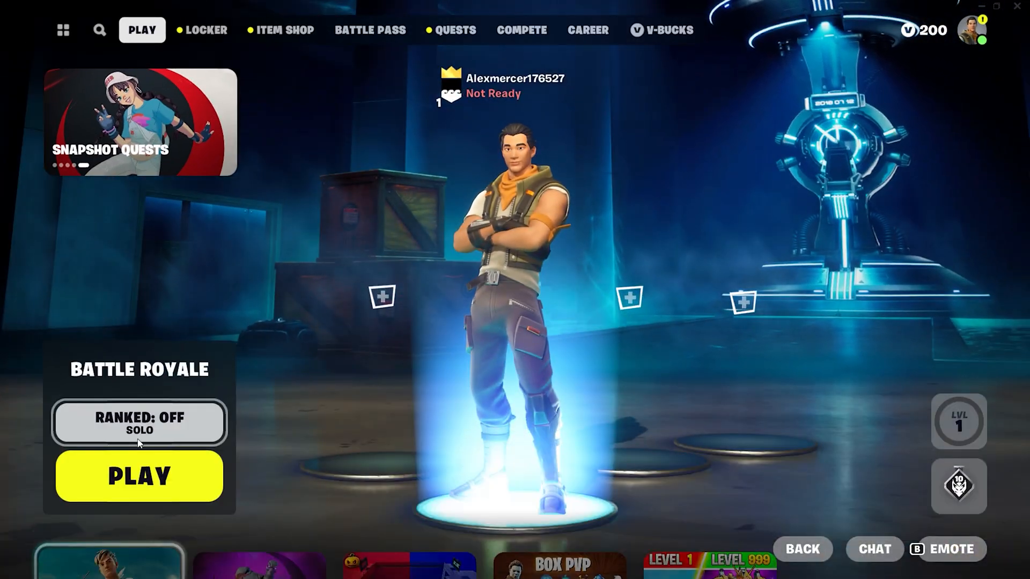
- Queue a Solo Battle Royale match, then deploy the glider to land on the island
{"action": "left_click", "coordinate": [139, 422]}
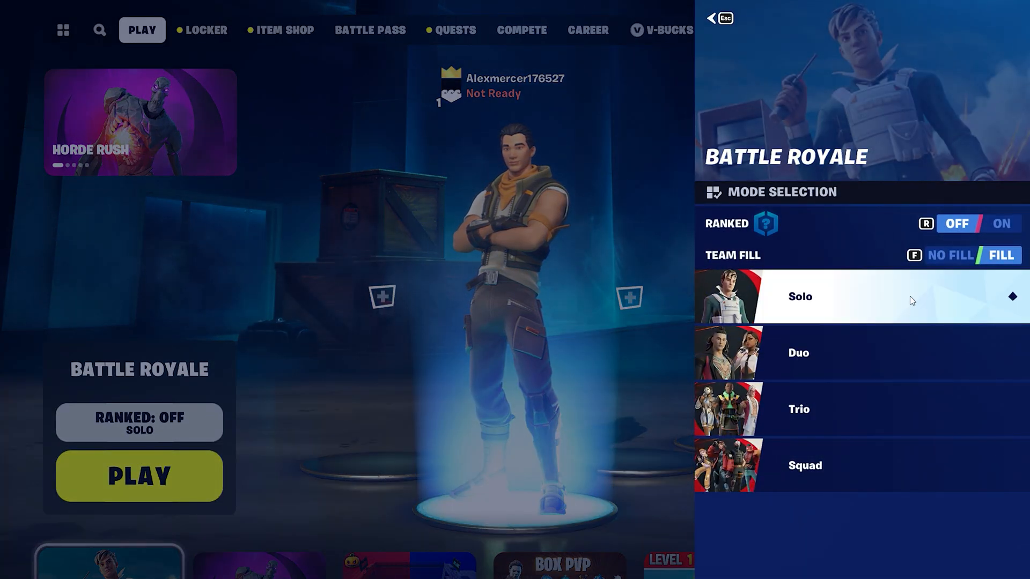
{"action": "left_click", "coordinate": [139, 477]}
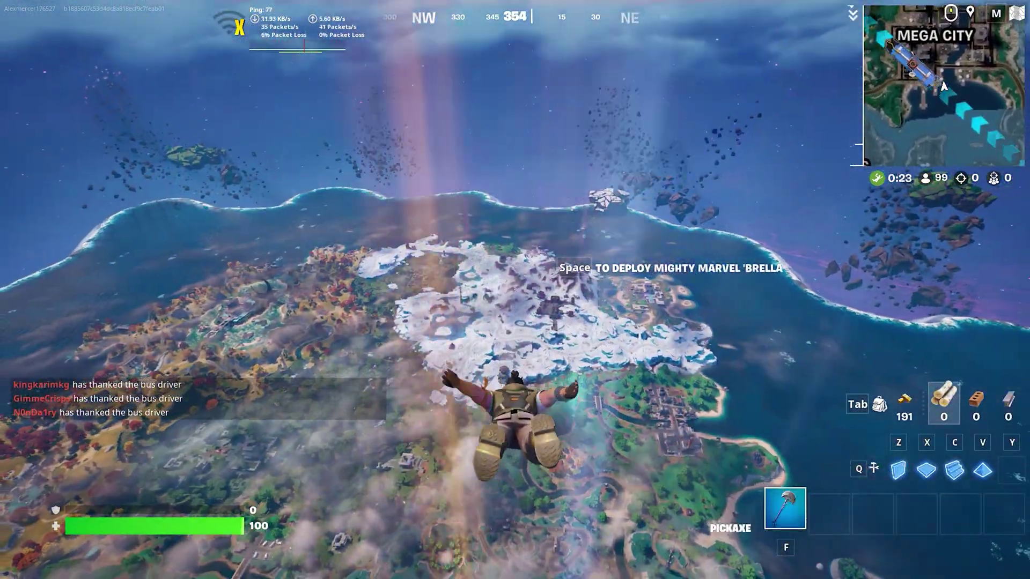
{"action": "key", "text": "space"}
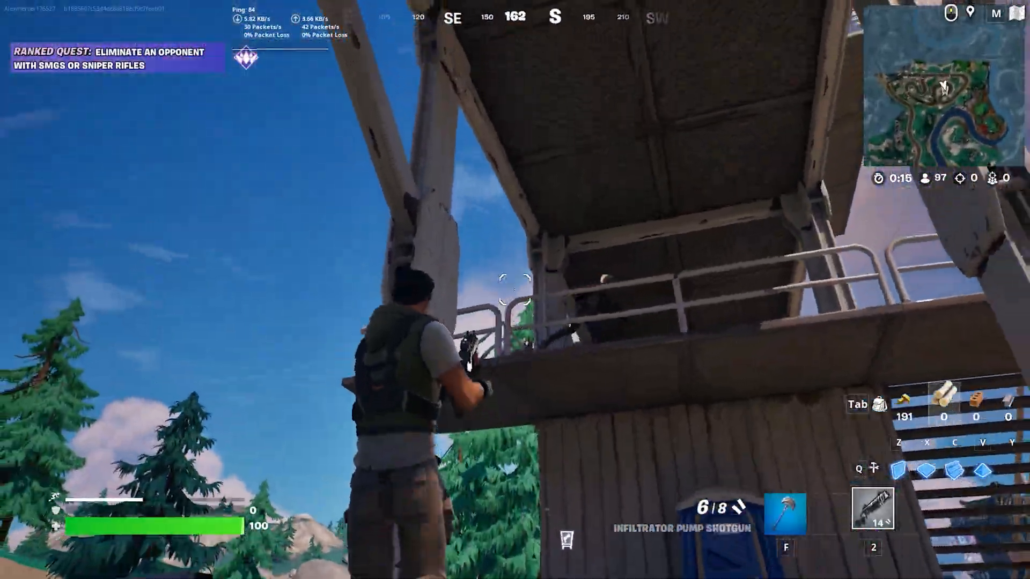
- Fire the shotgun, then aim the Twin Mag Assault Rifle and eliminate the opponent in Mega City
{"action": "left_click", "coordinate": [515, 289]}
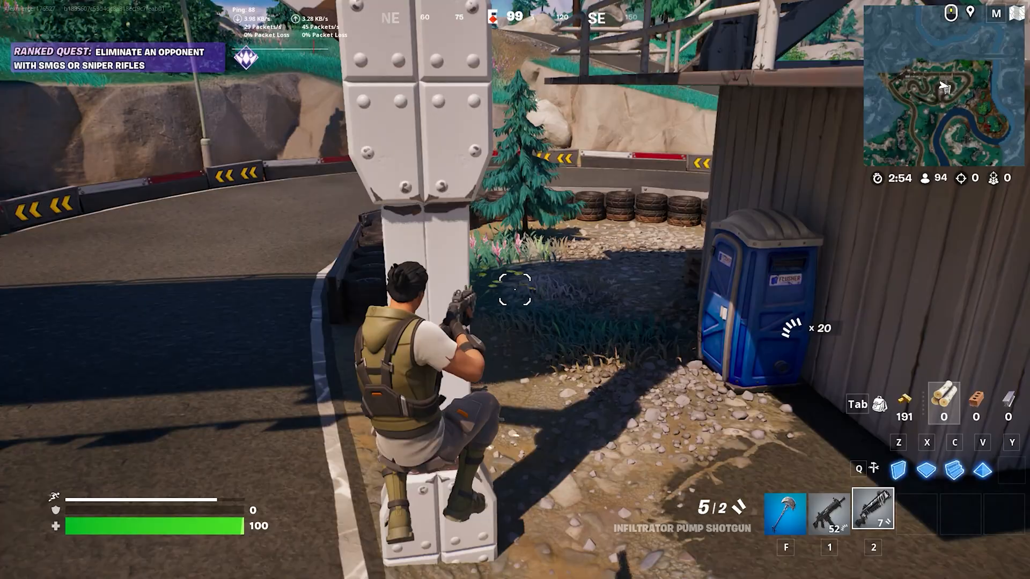
{"action": "left_click", "coordinate": [516, 290]}
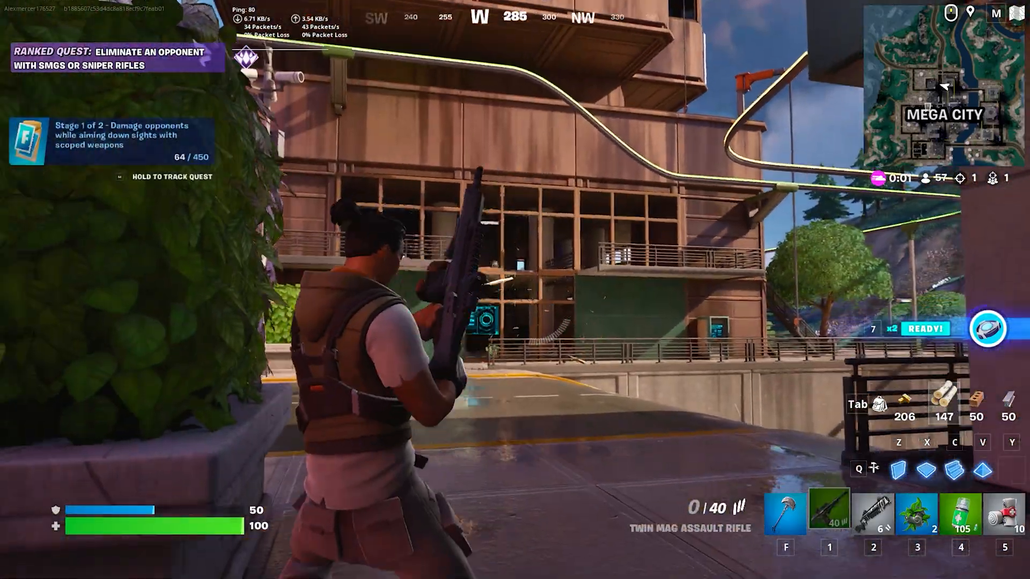
{"action": "right_click", "coordinate": [515, 290]}
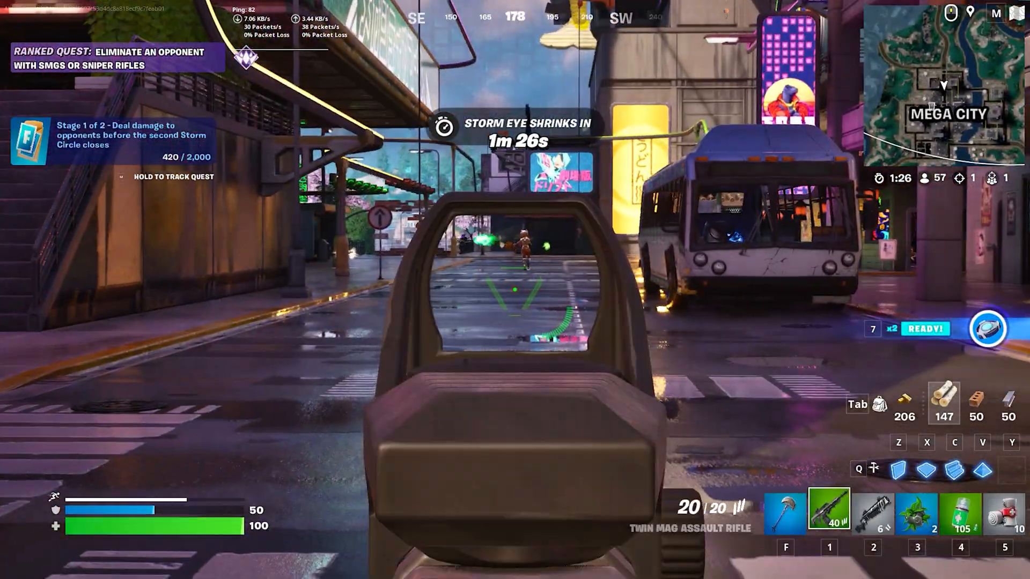
{"action": "left_click", "coordinate": [515, 289]}
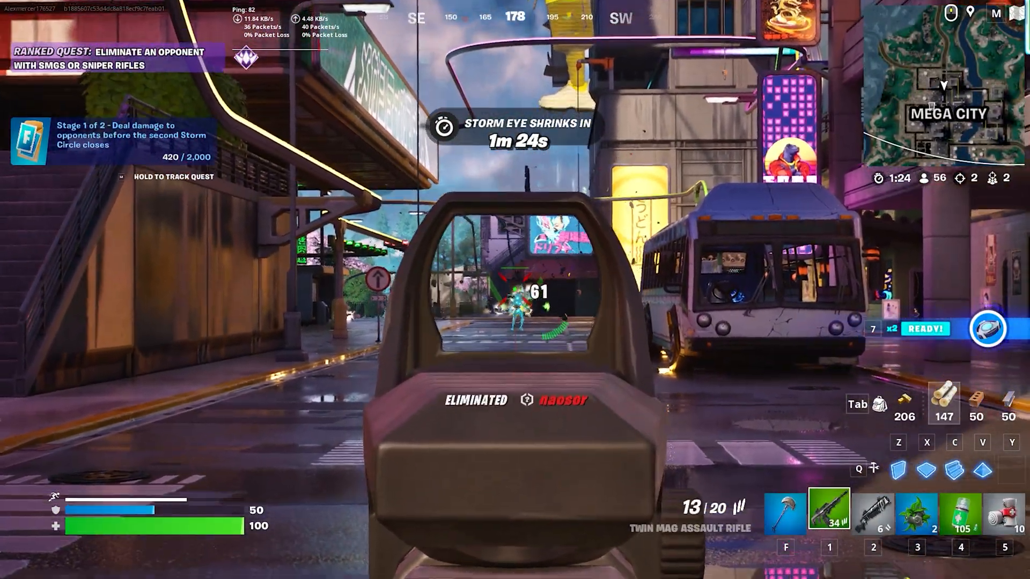